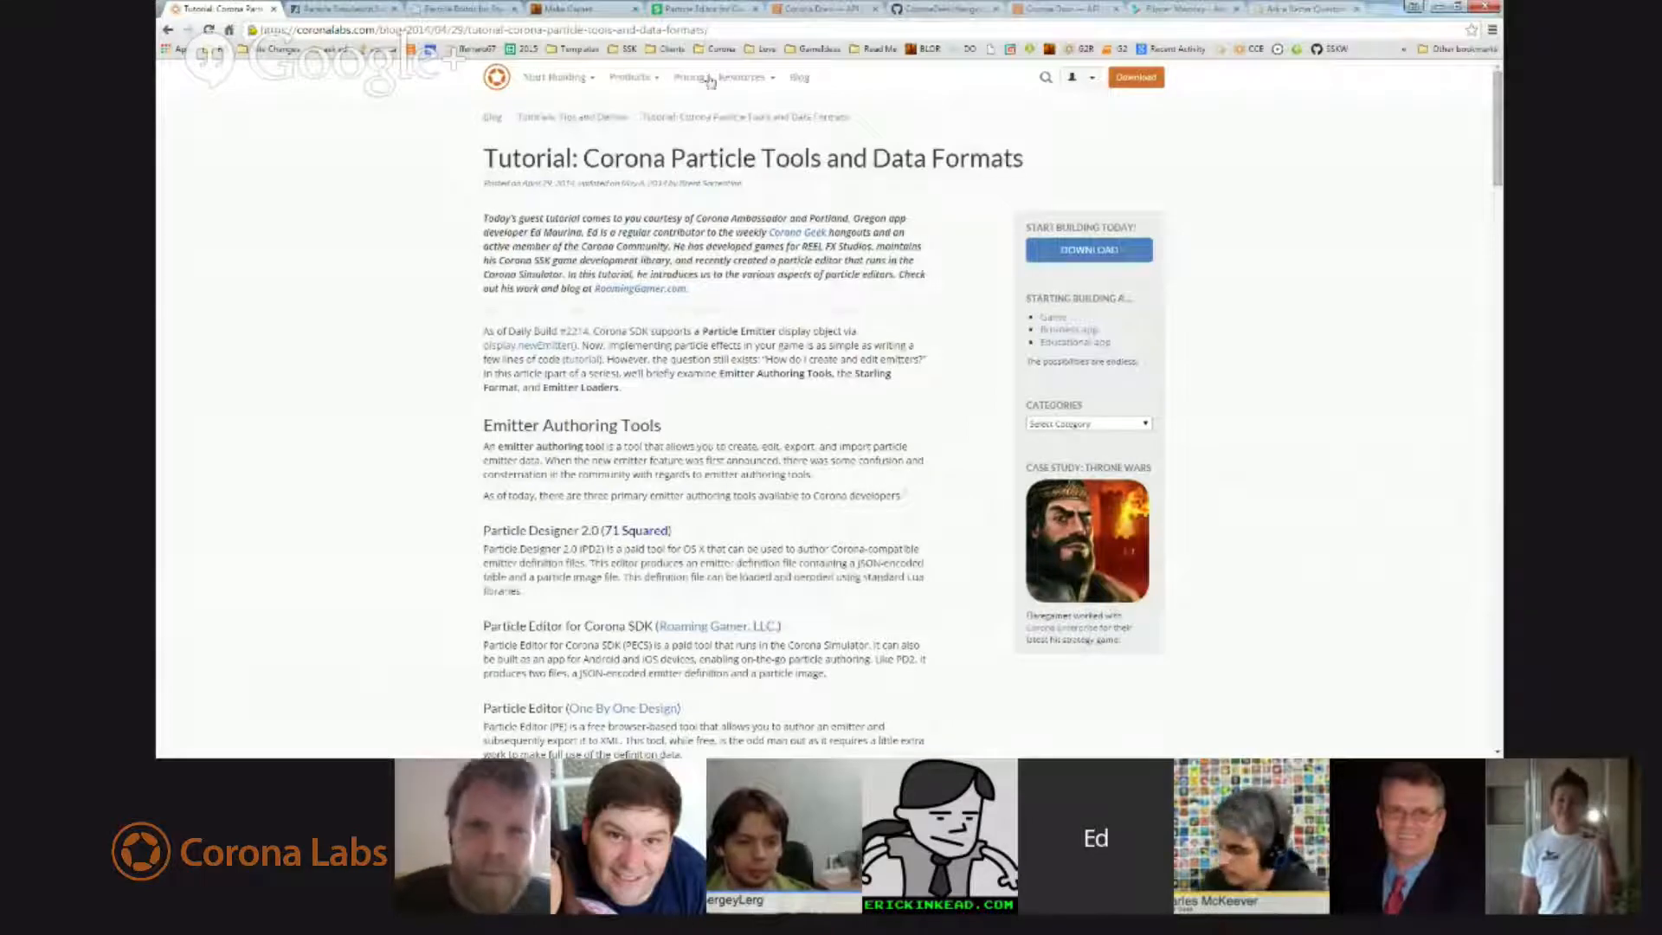
Scroll the Corona Particle Tools tutorial down to the emitter authoring-tools comparison table.
scroll(down, 3)
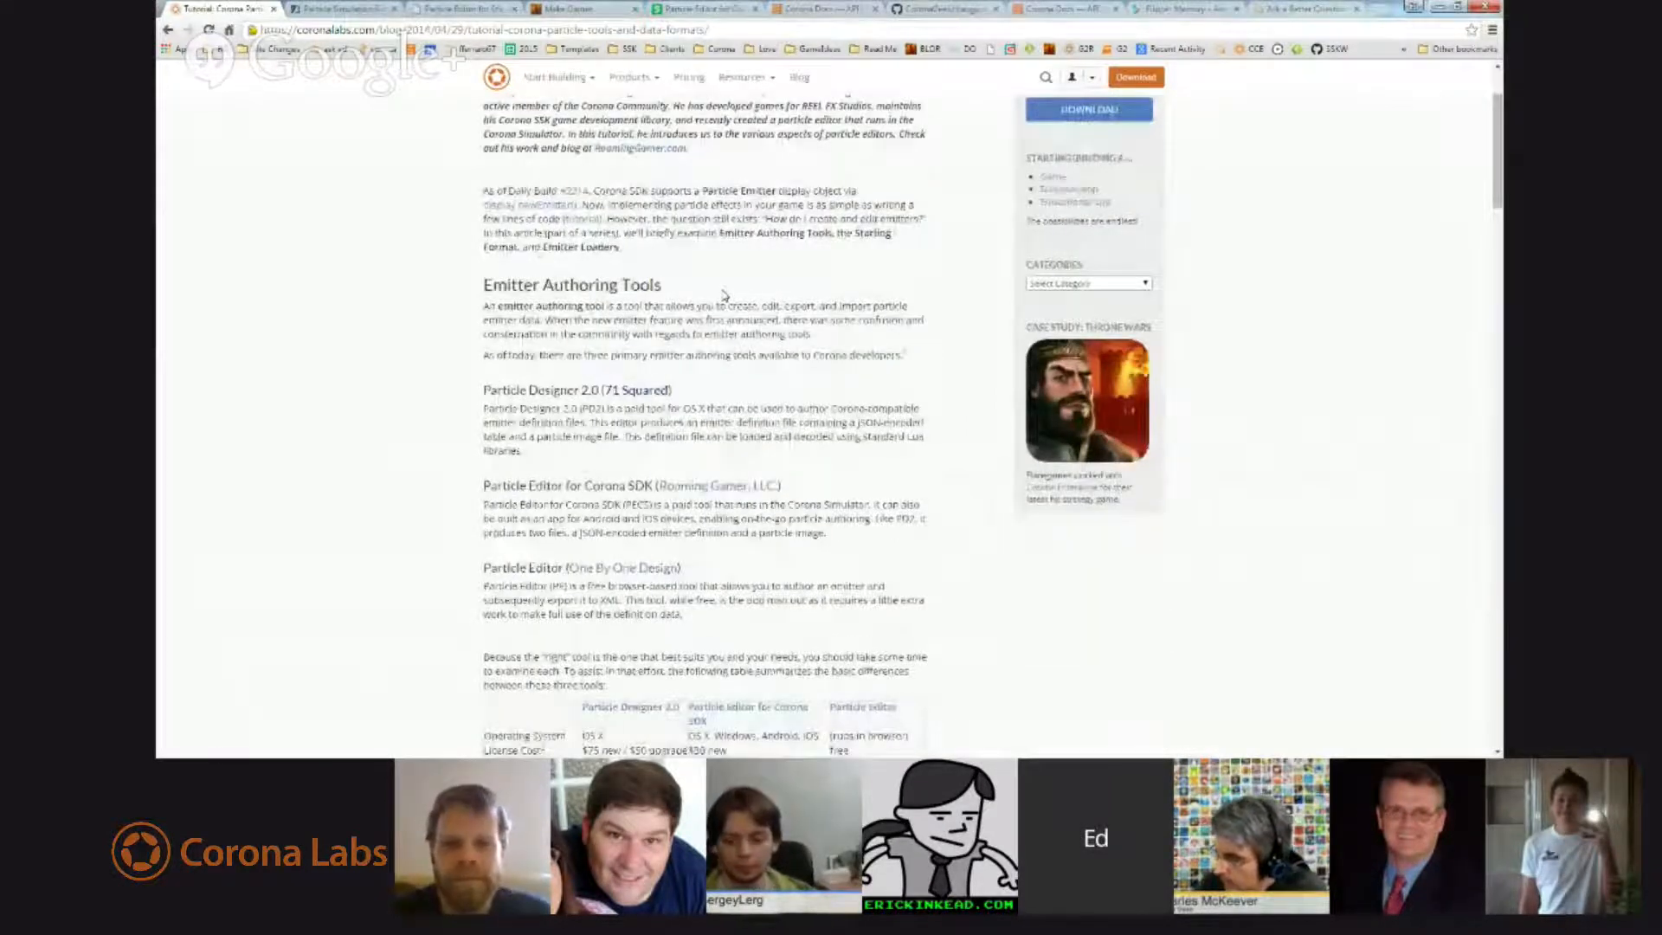
scroll(down, 3)
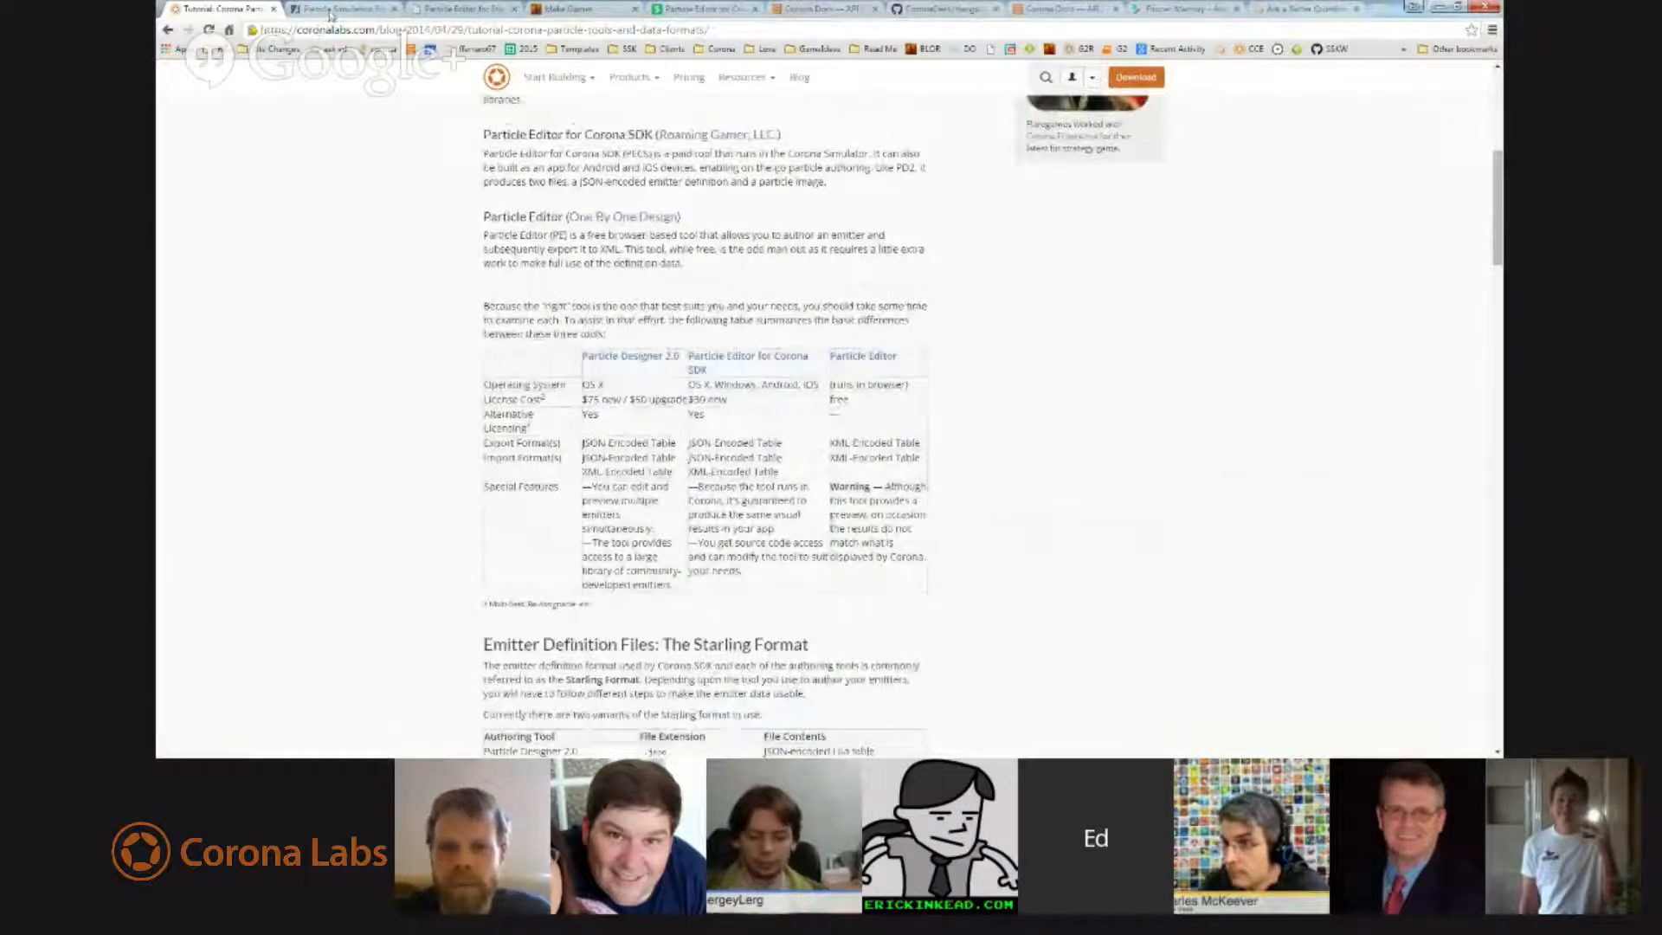
Visit the Particle Designer 2 product page, then the One By One Design Particle Editor.
click(344, 8)
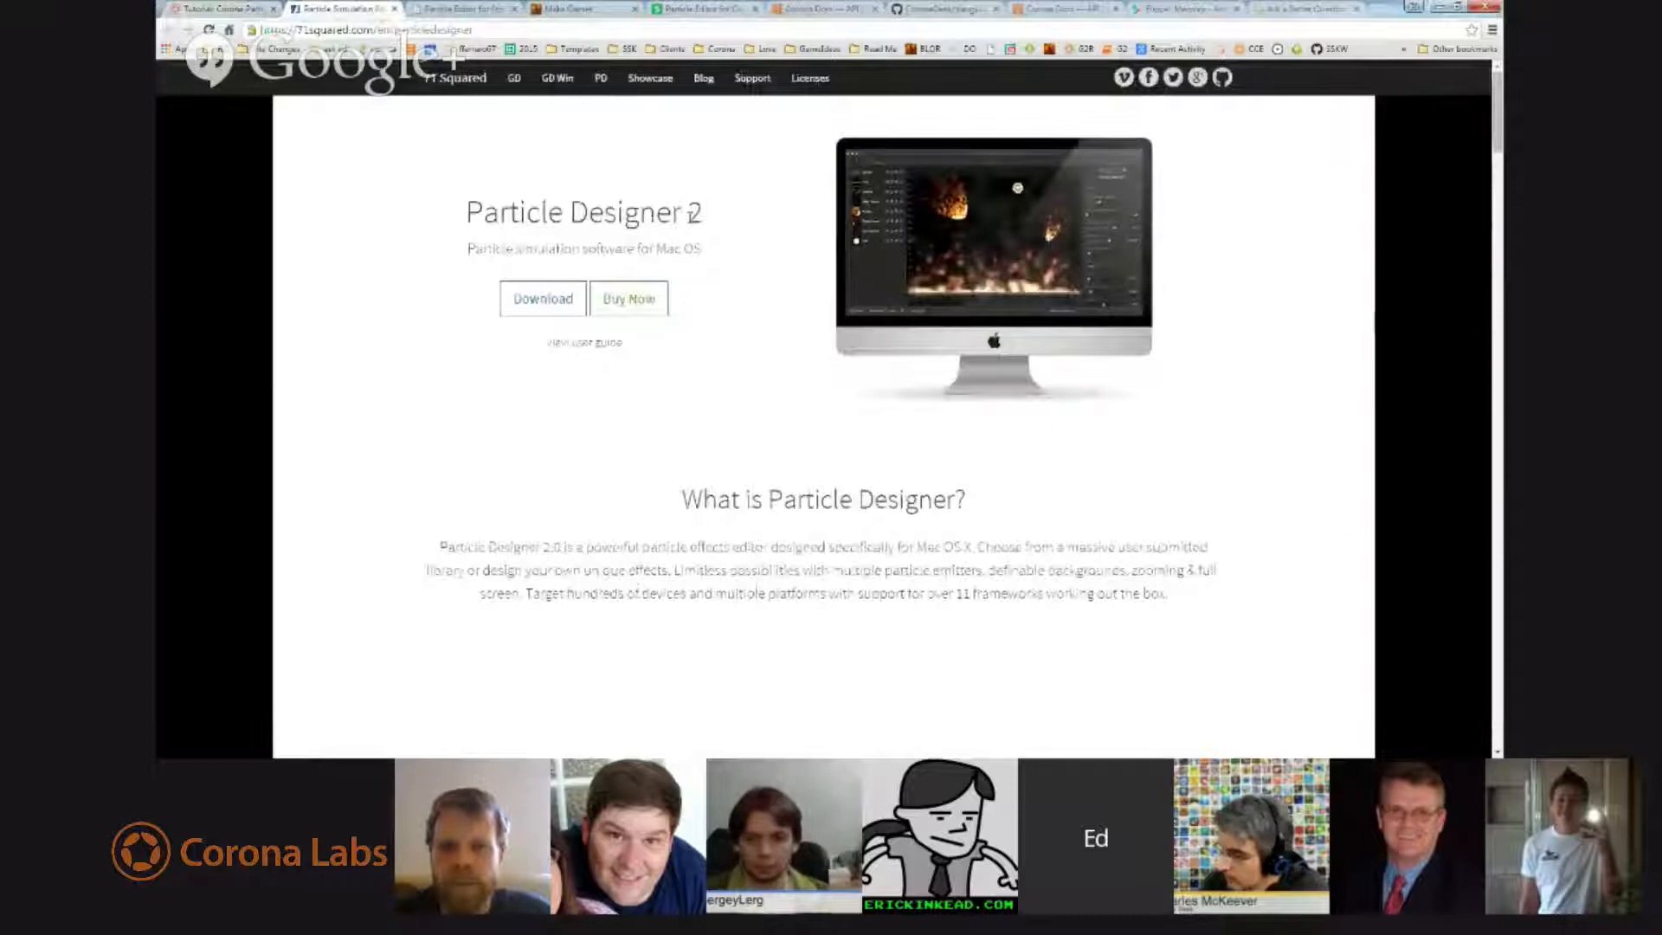
mouse_move(710, 353)
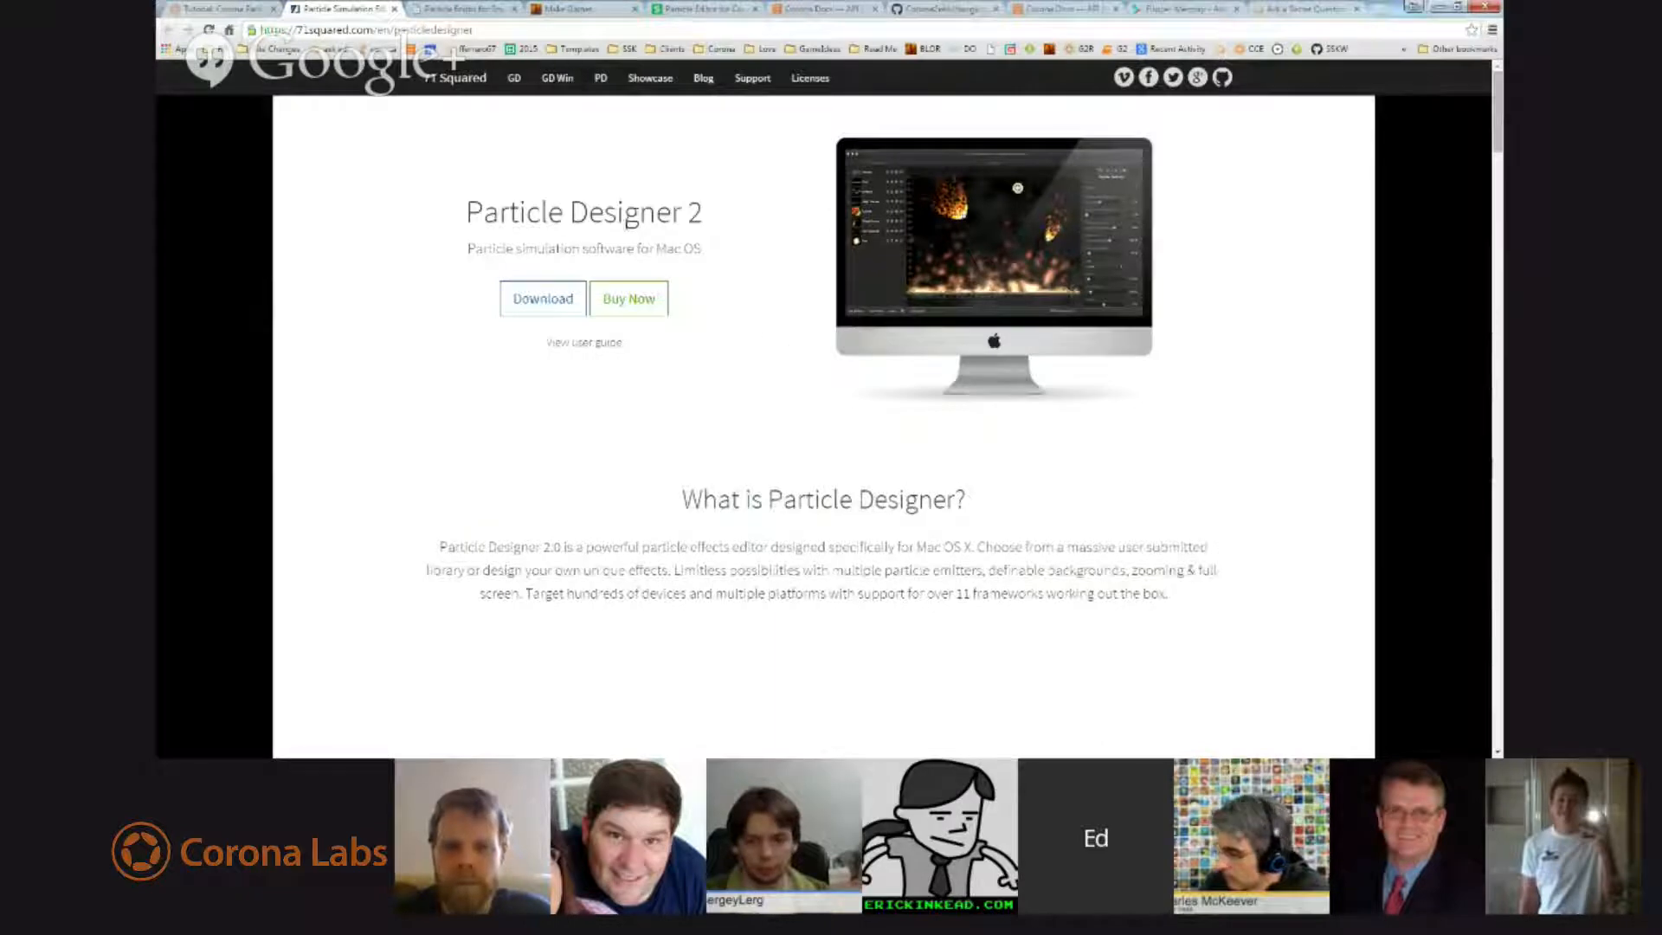
click(461, 9)
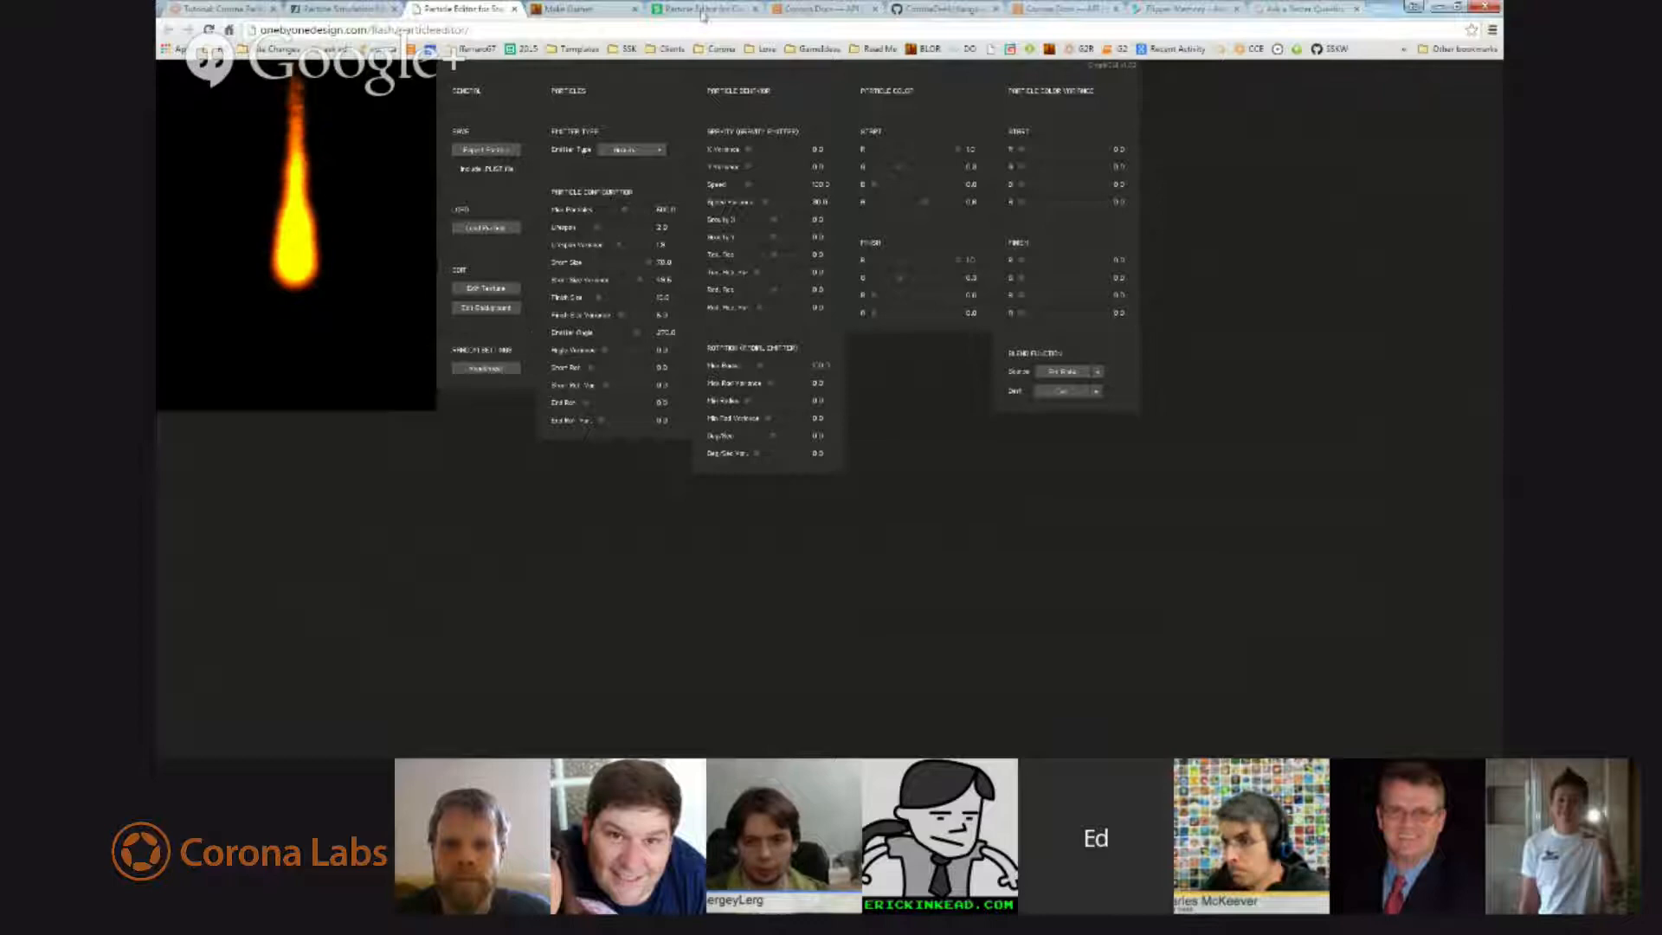
Bring up the Corona Simulator window running the flame emitter particle editor.
click(581, 8)
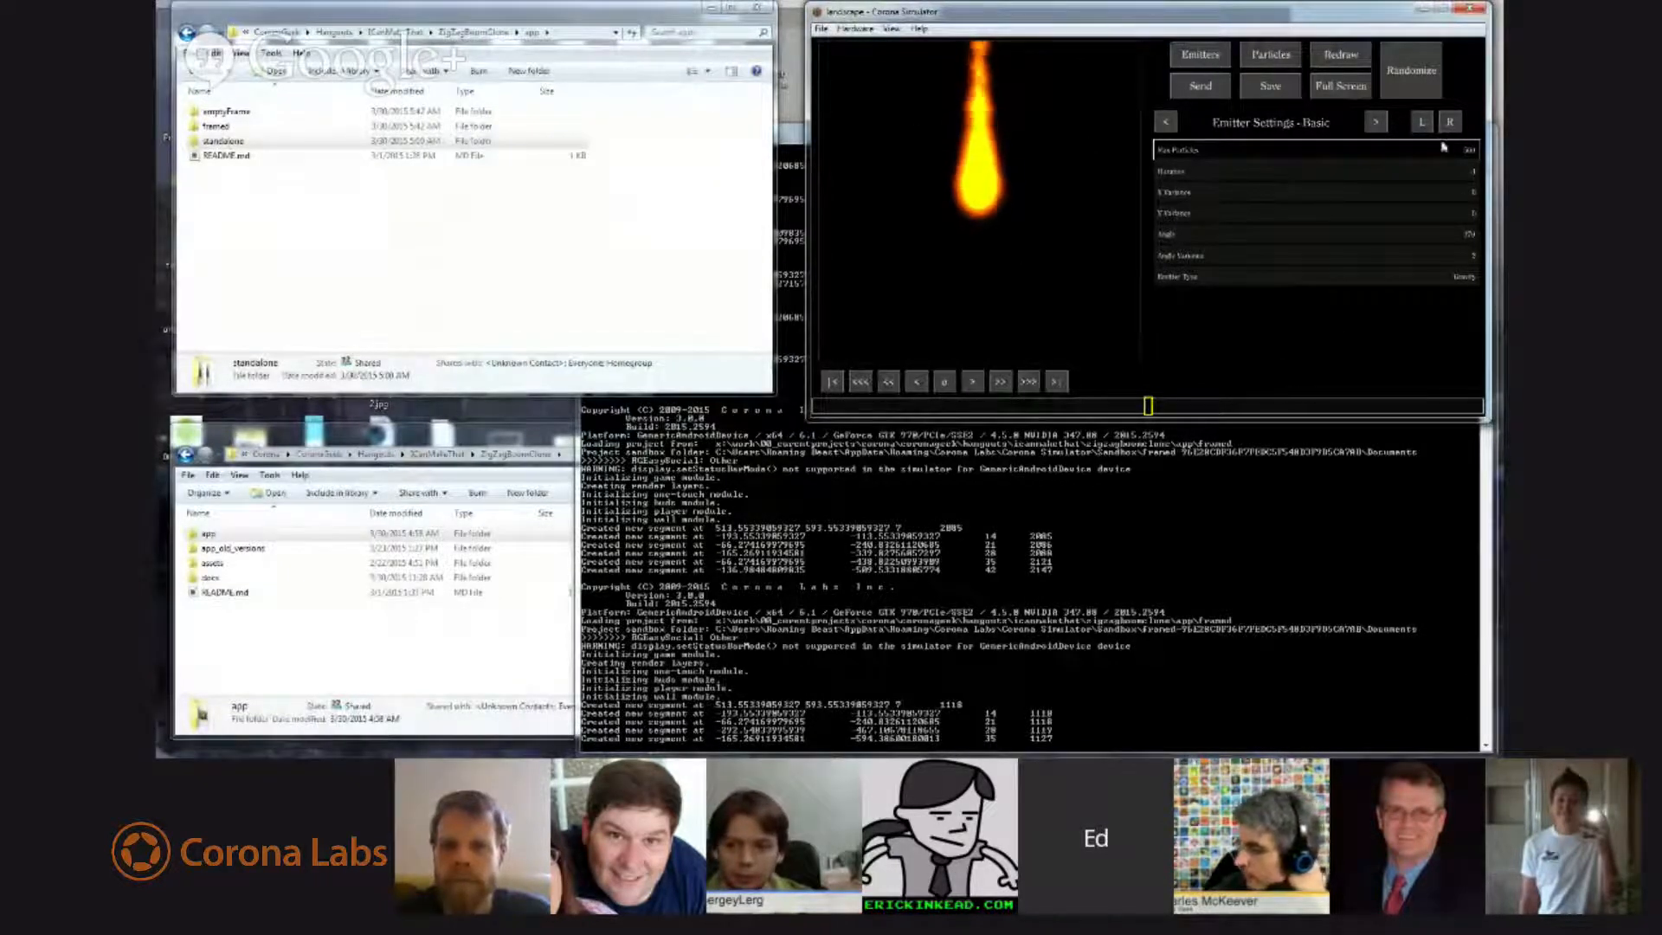
Page to the color settings, discard the flame emitter's changes, and load cyan glow emitter 13.
click(1375, 121)
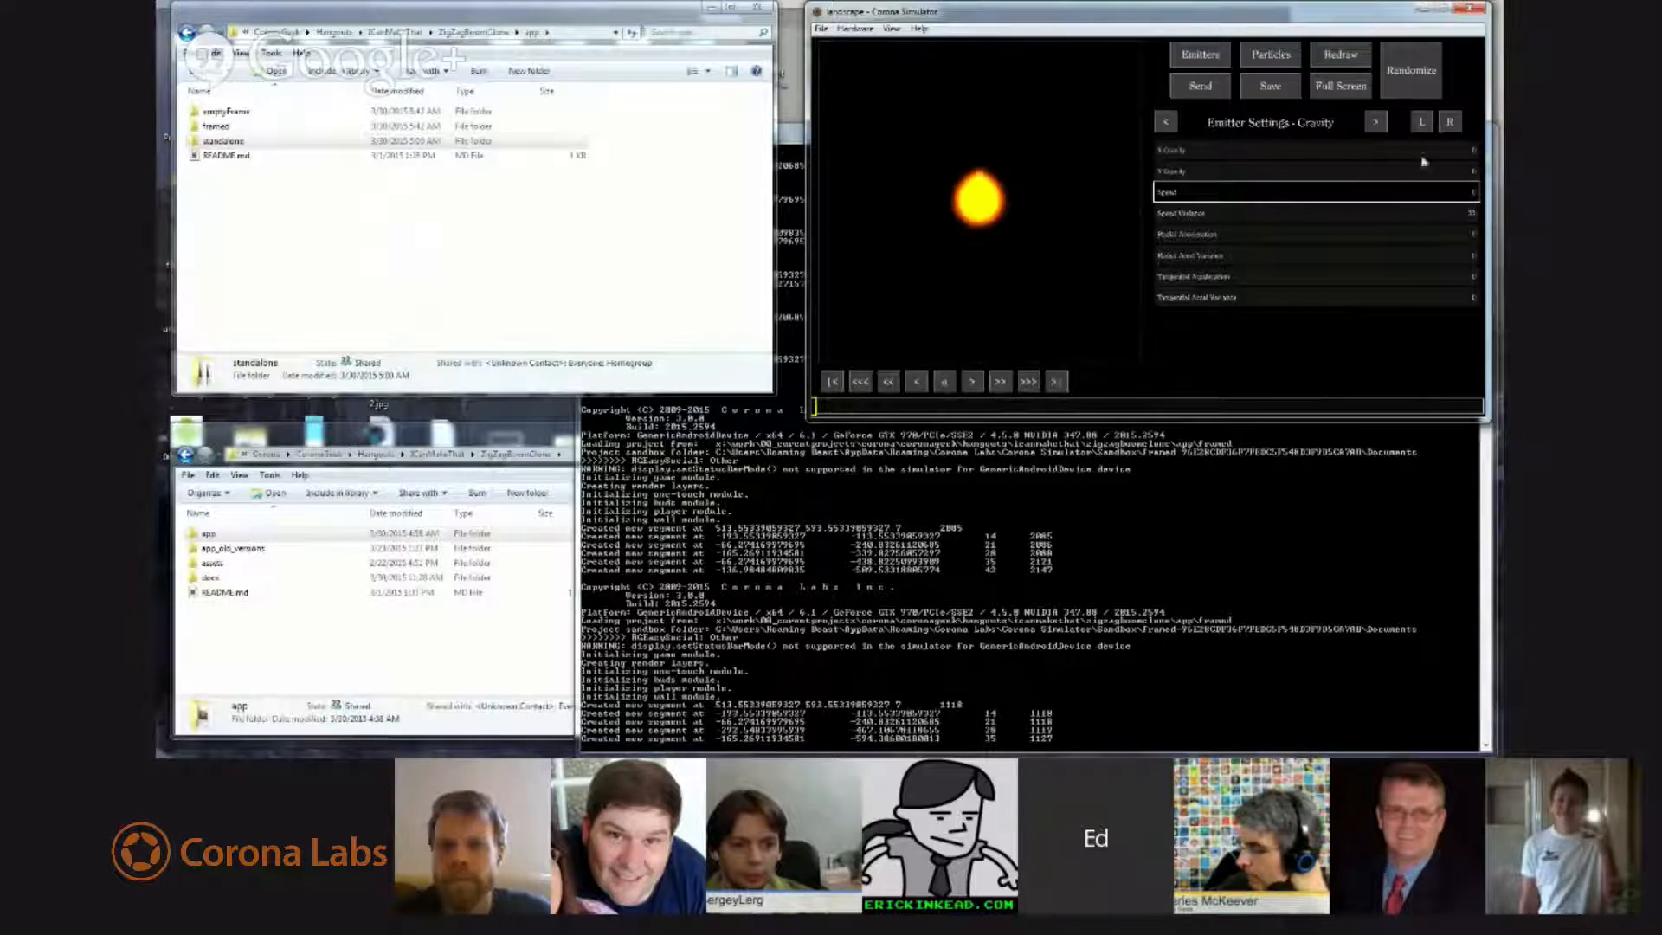
click(1375, 121)
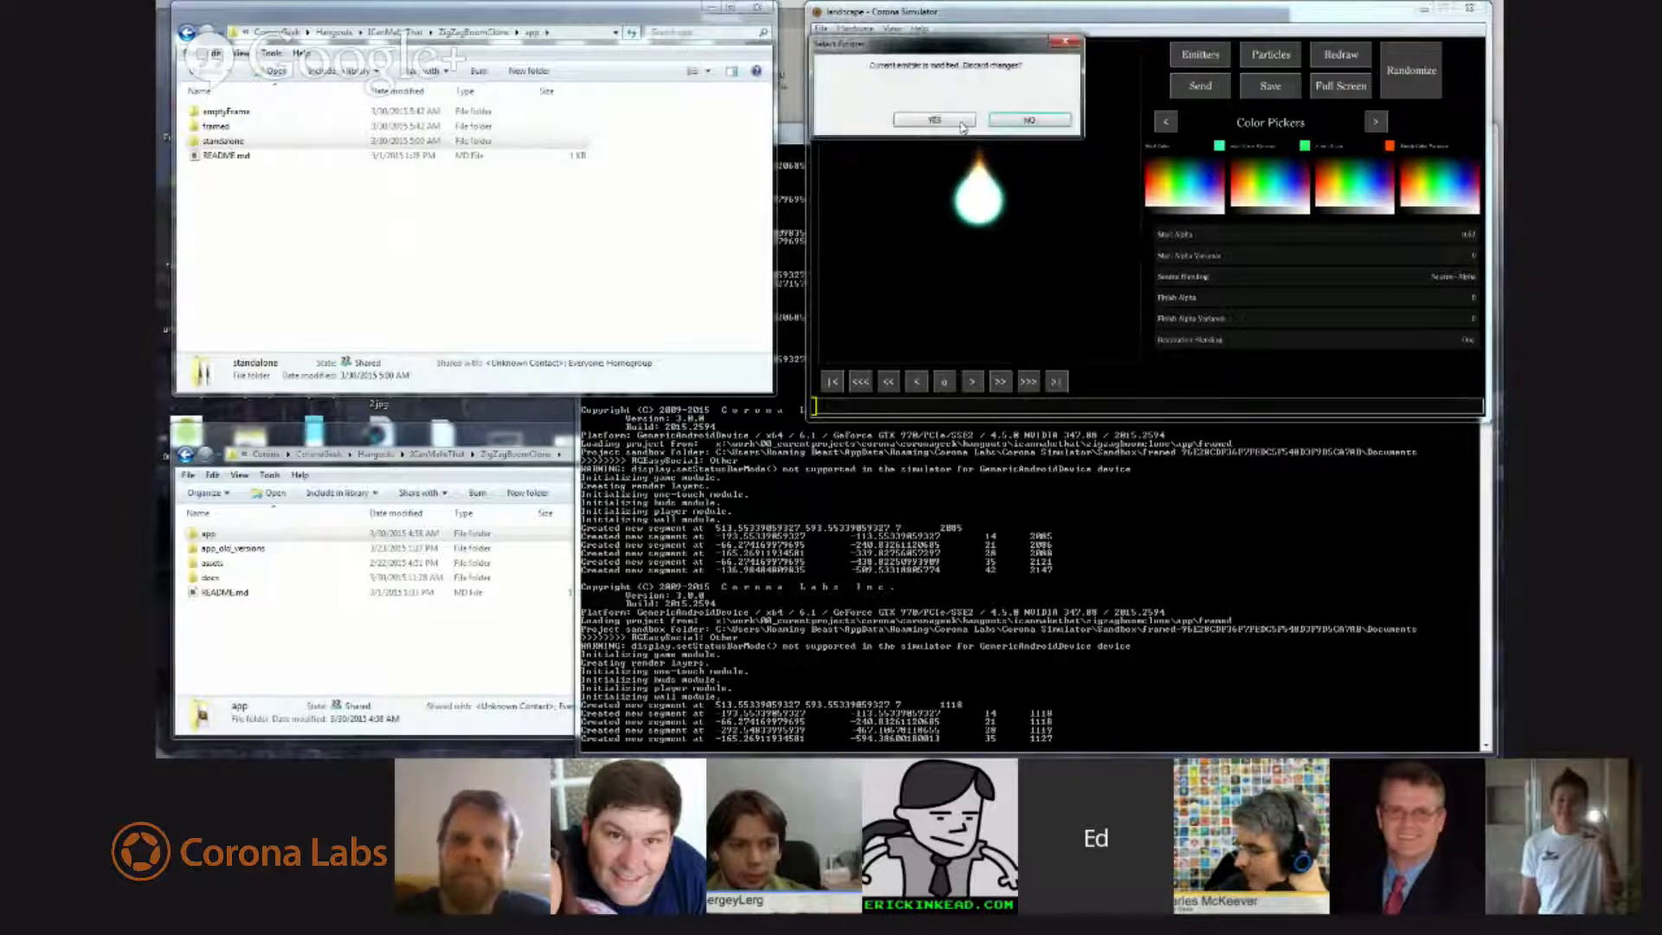
click(932, 119)
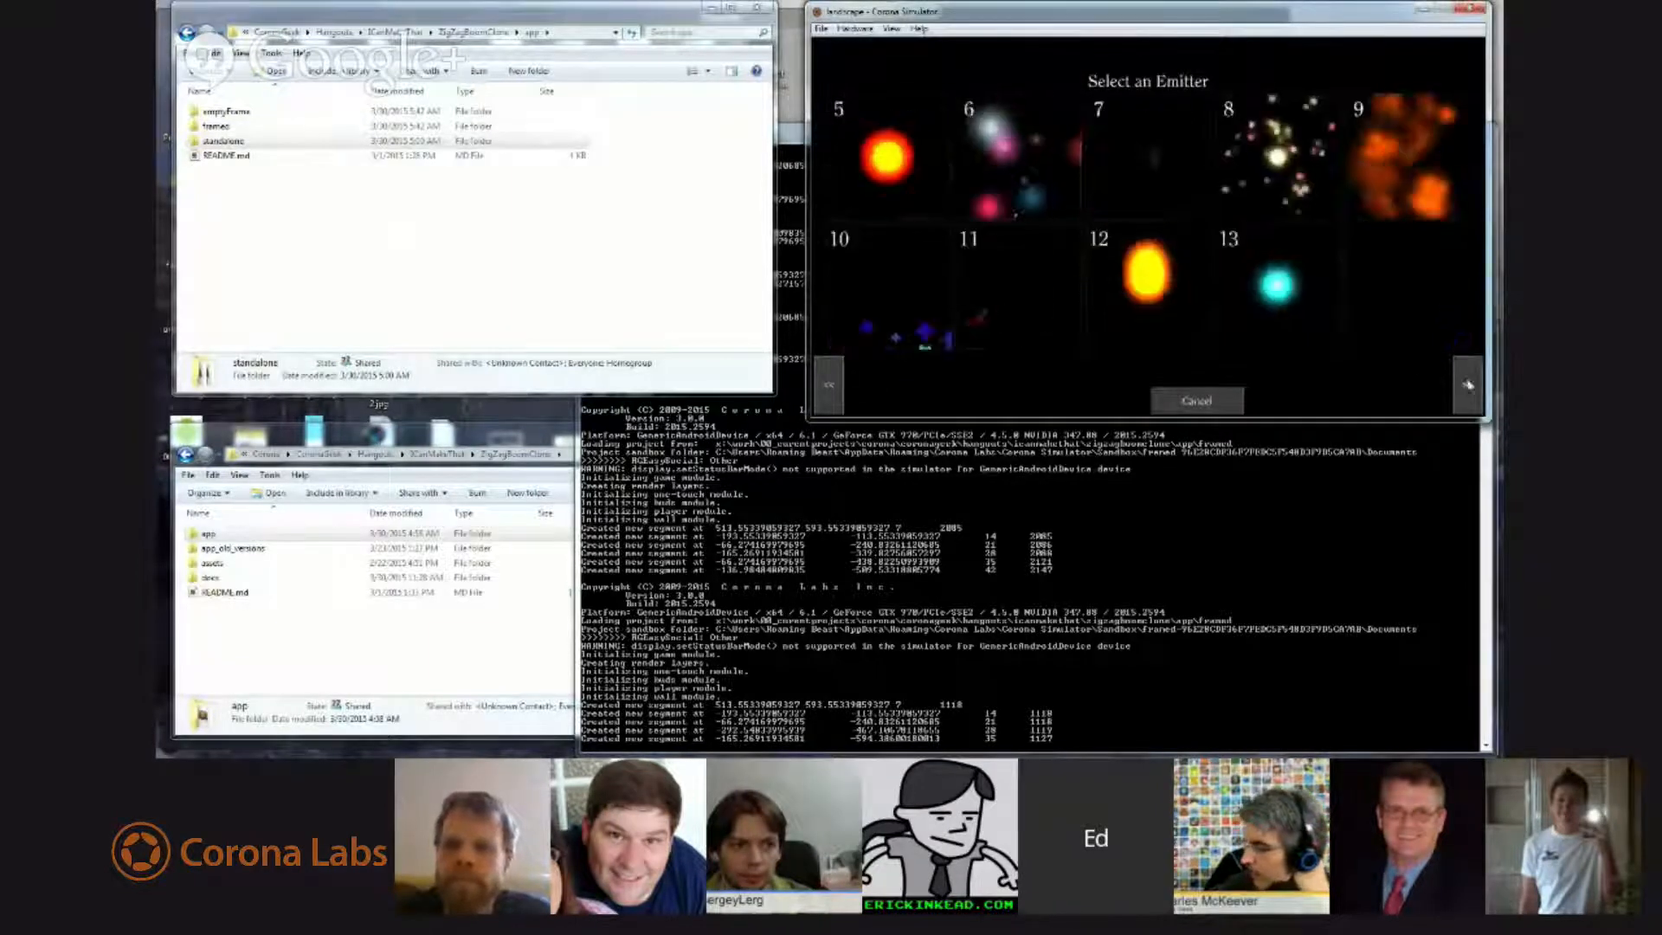
click(1276, 286)
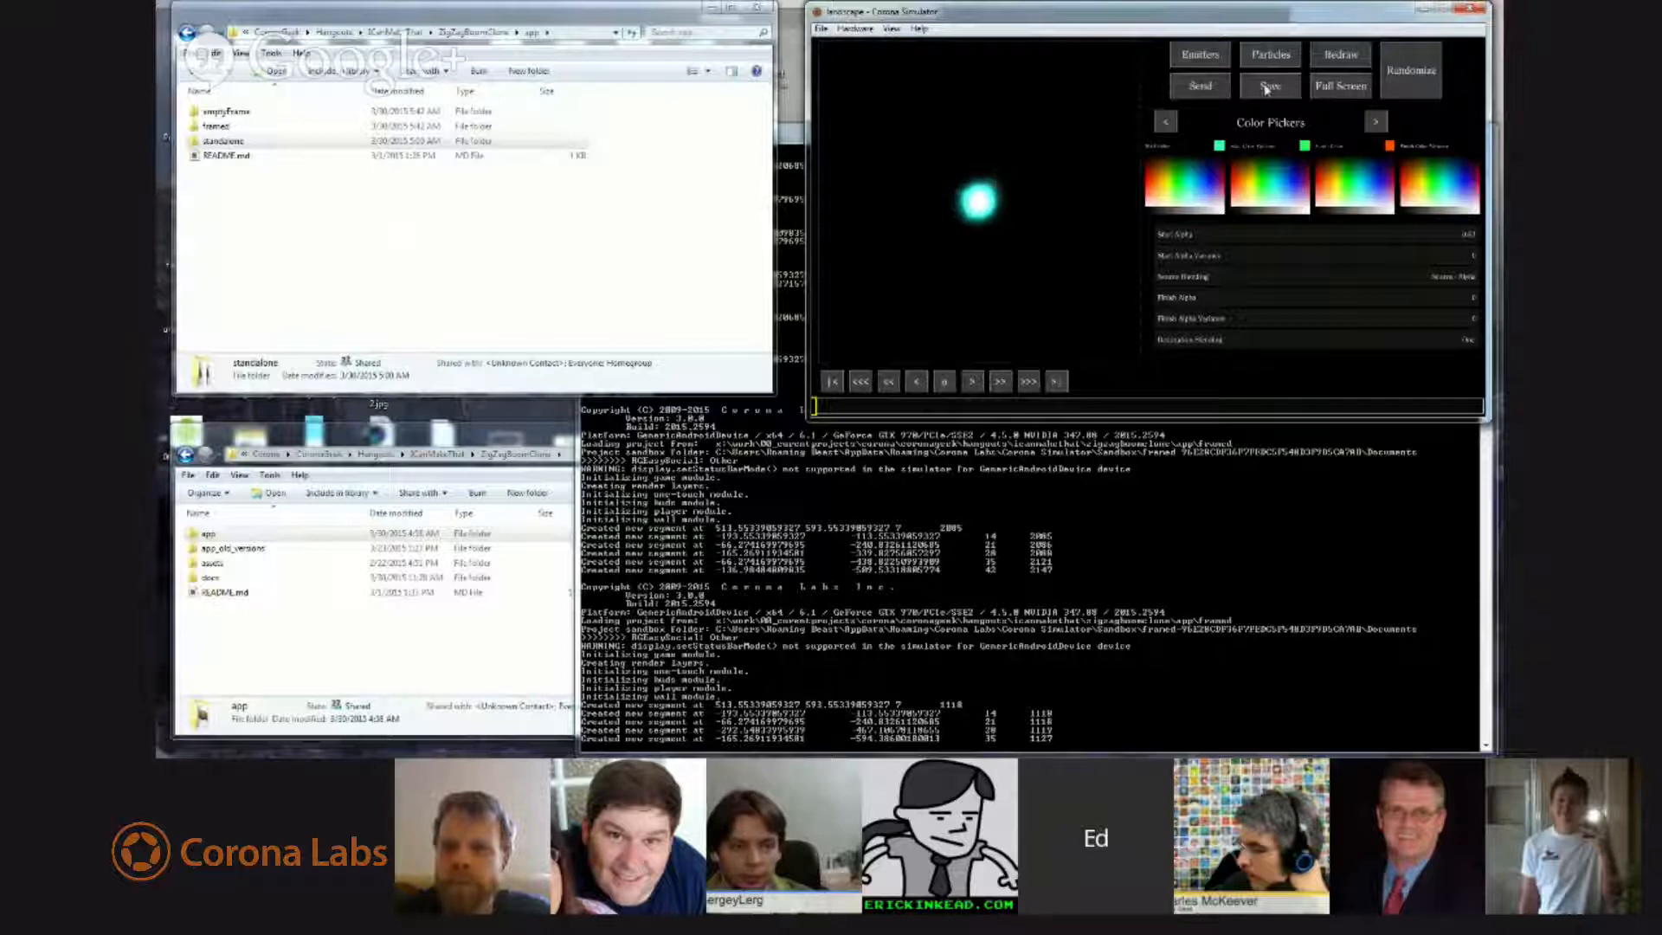
Delete all four old emitter and particle files from the sandbox tmp folder.
click(821, 29)
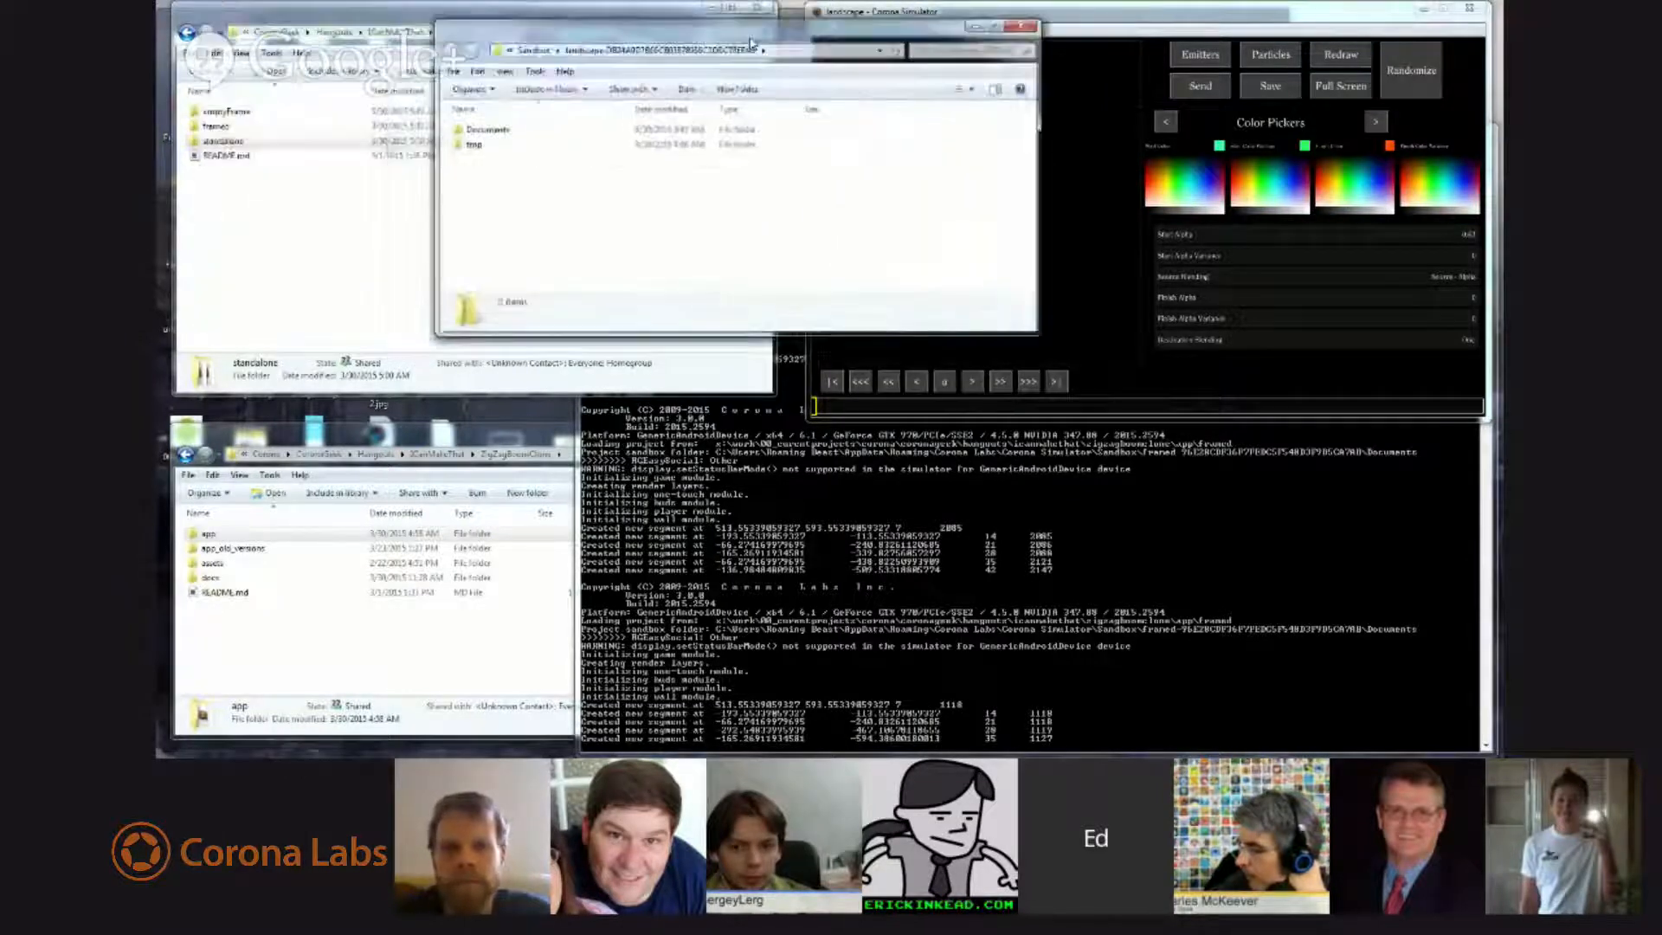
click(487, 129)
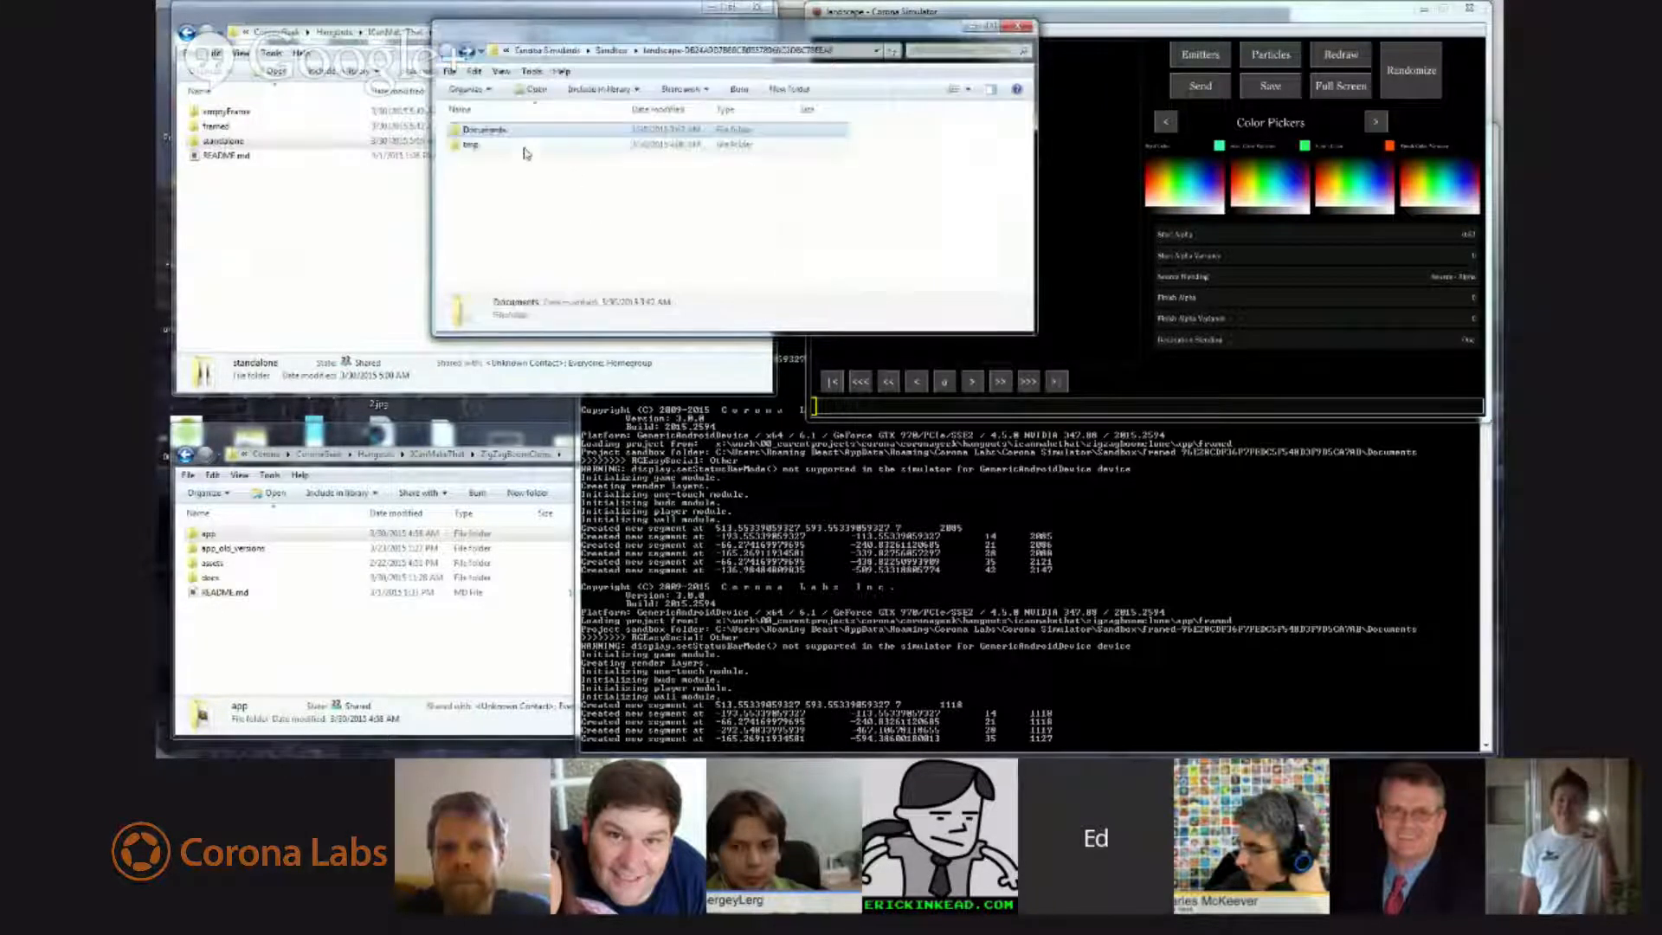
double_click(471, 146)
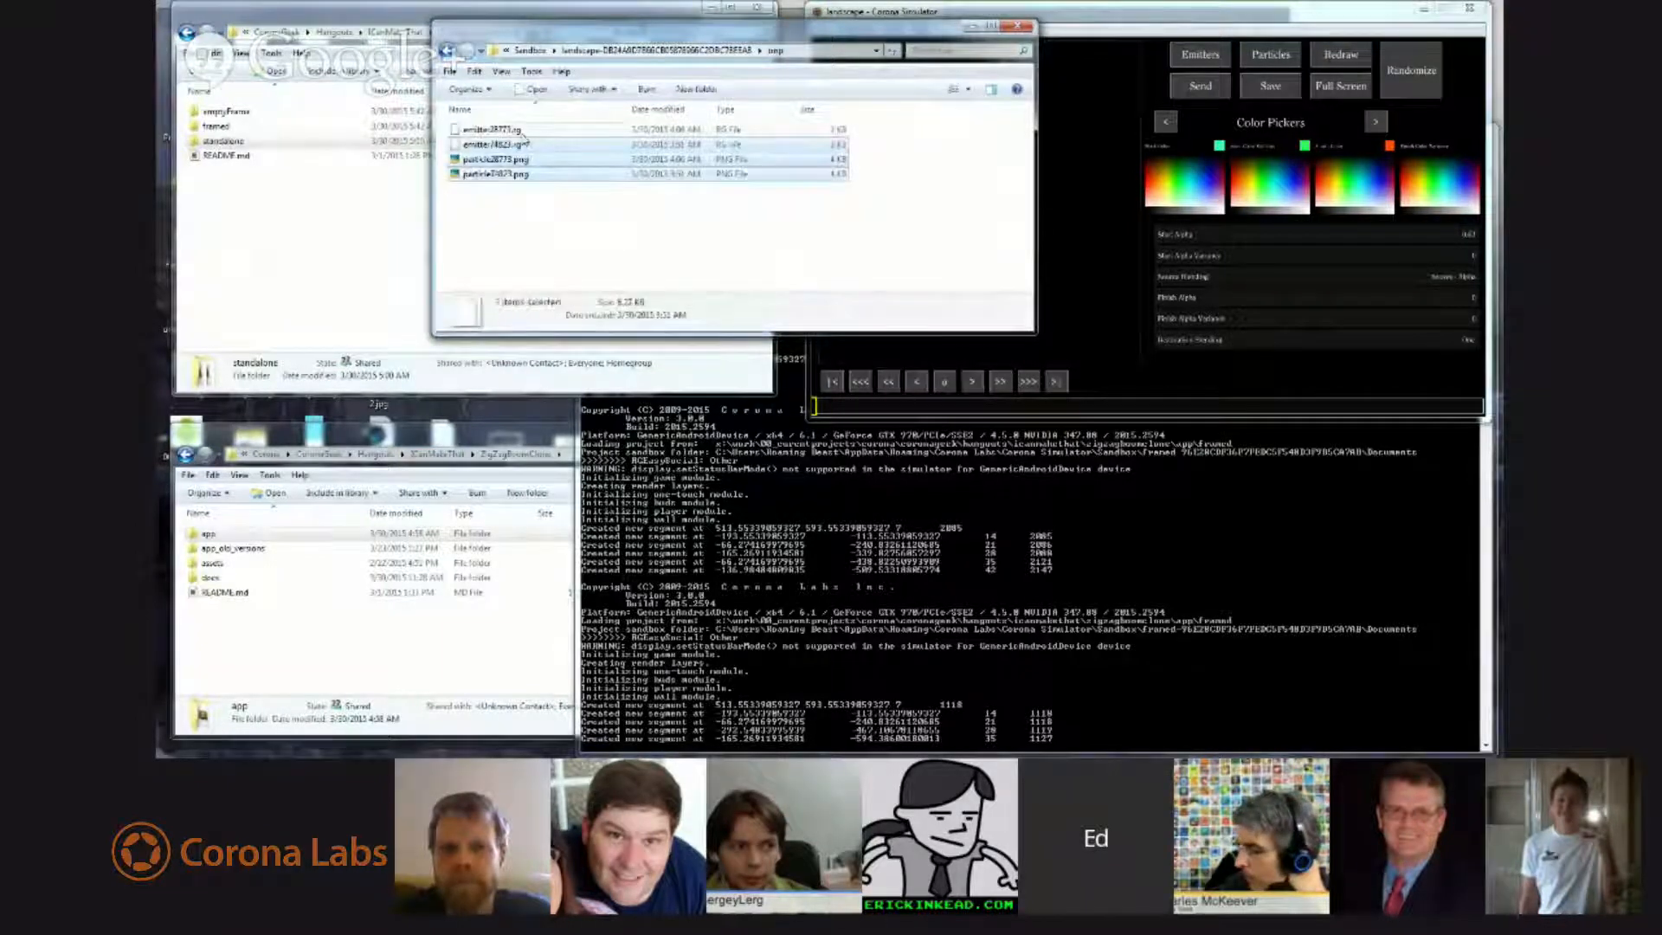
key(Delete)
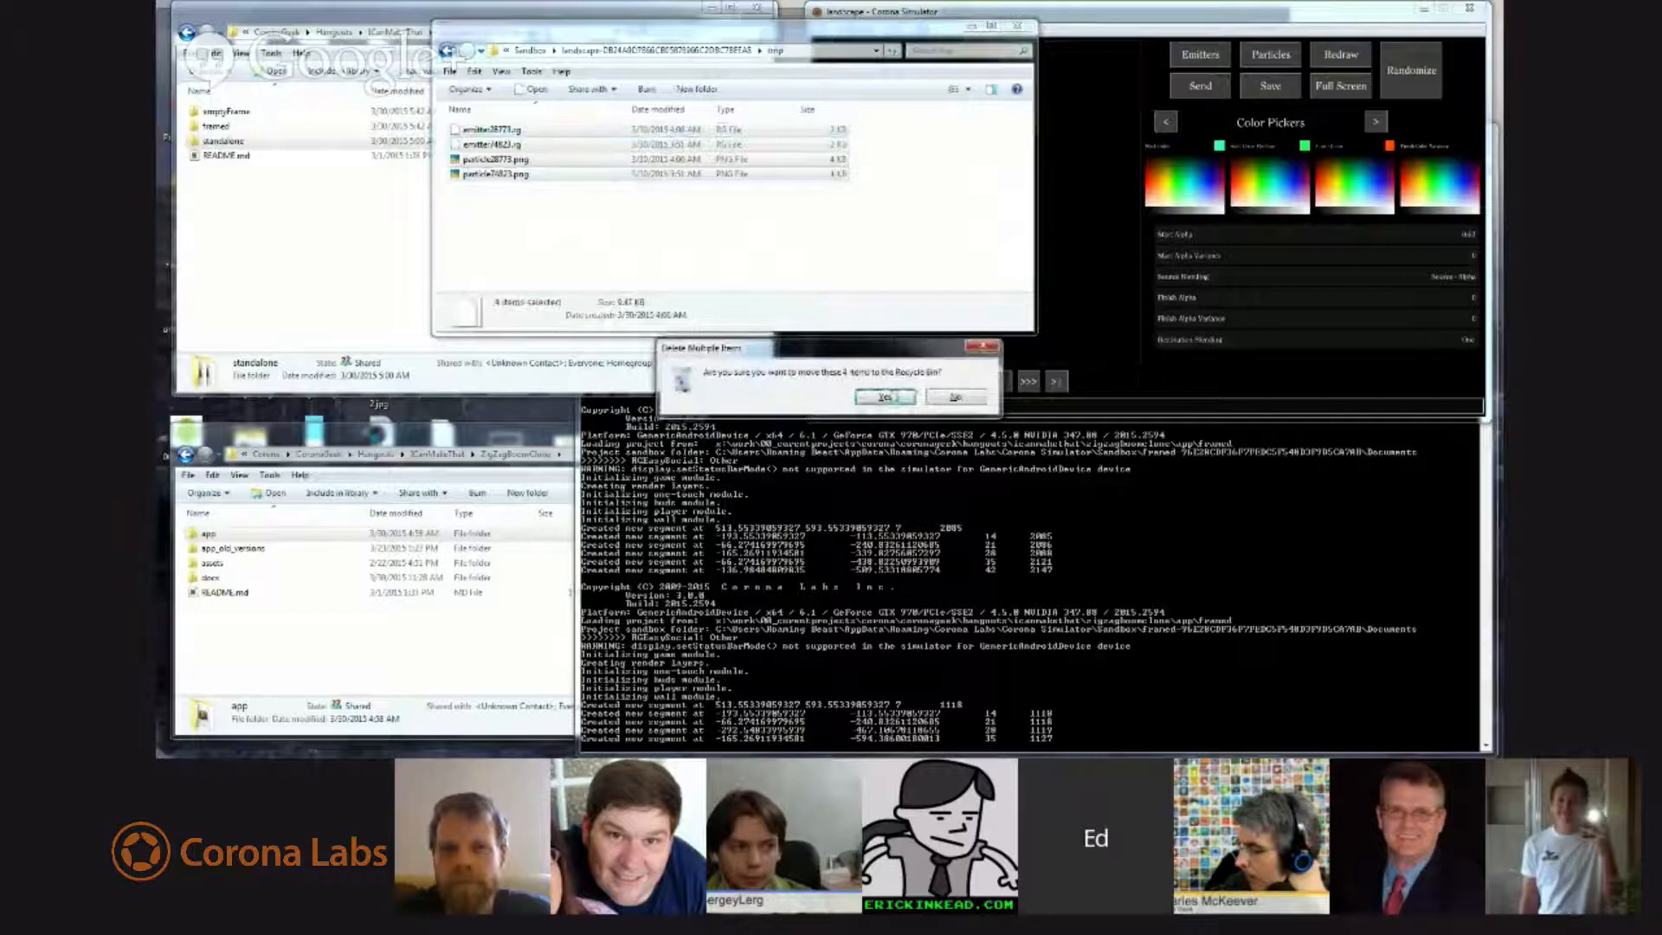
click(884, 396)
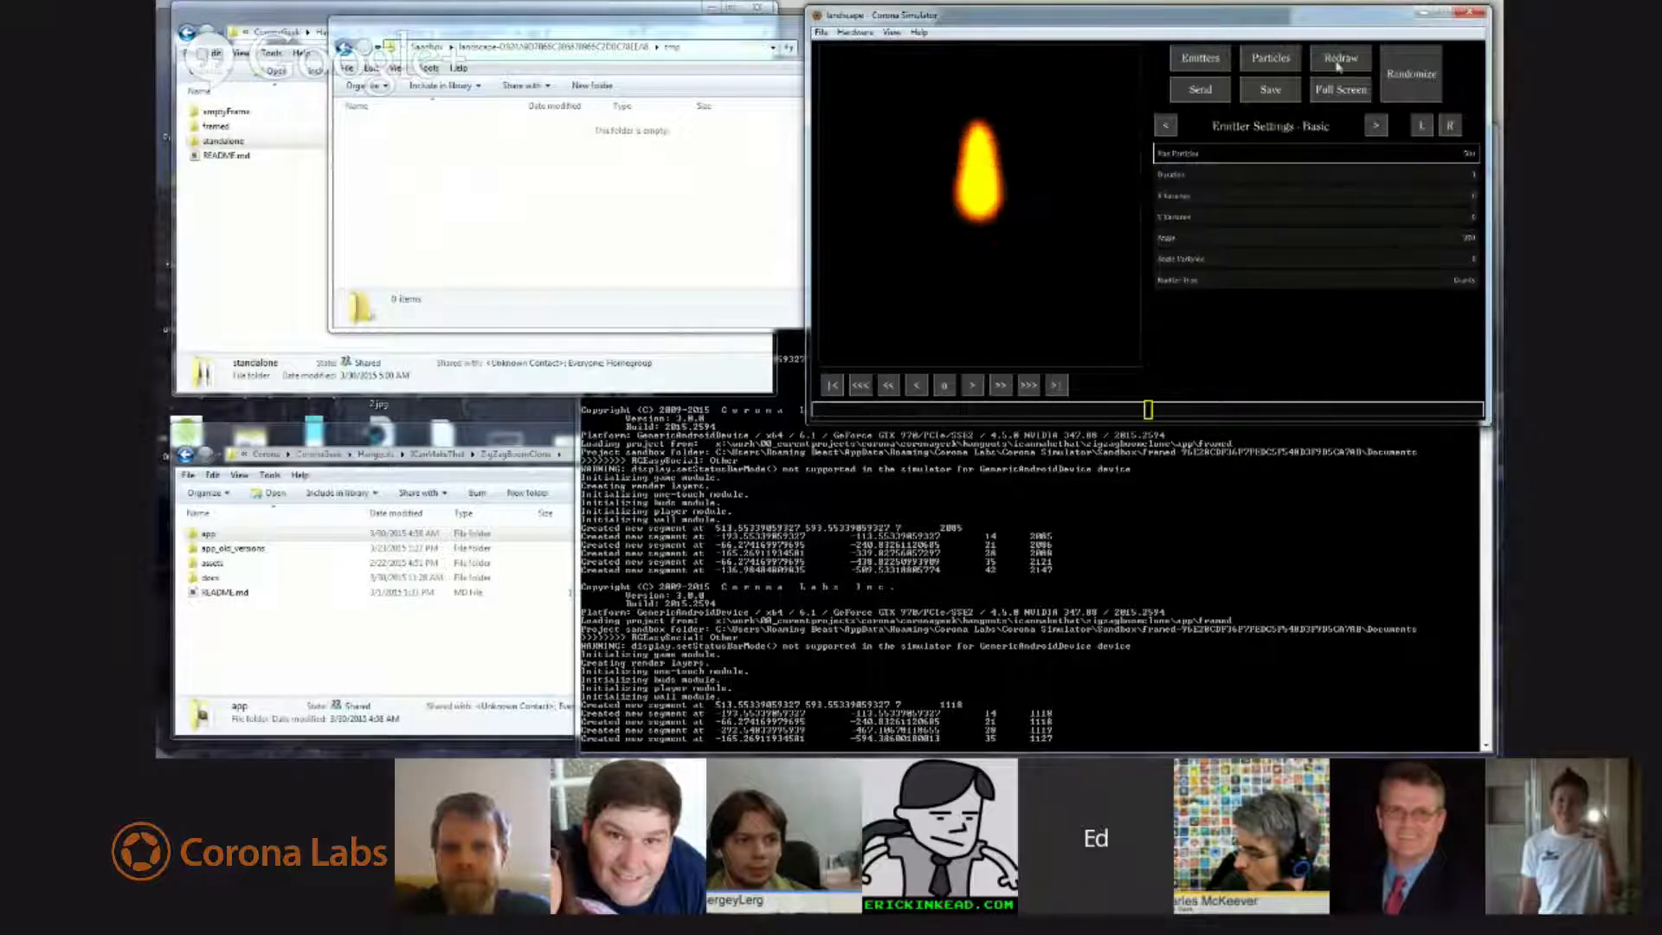
Send the cyan glow emitter, writing its .rg definition and .png particle into tmp.
click(1340, 58)
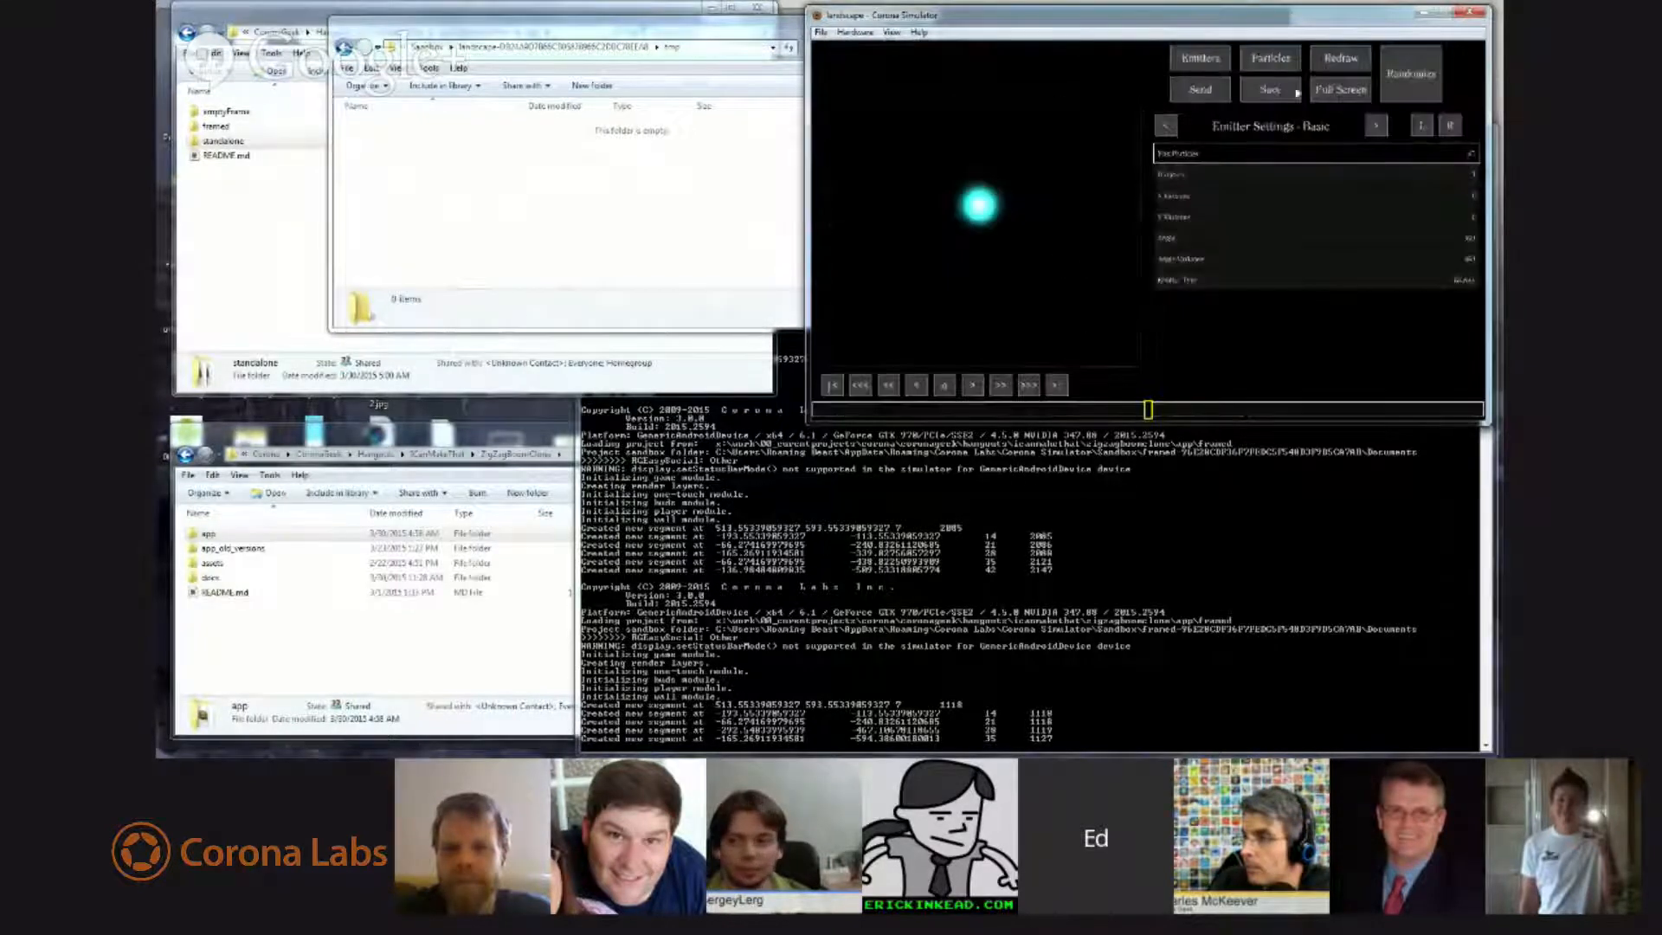
click(1200, 89)
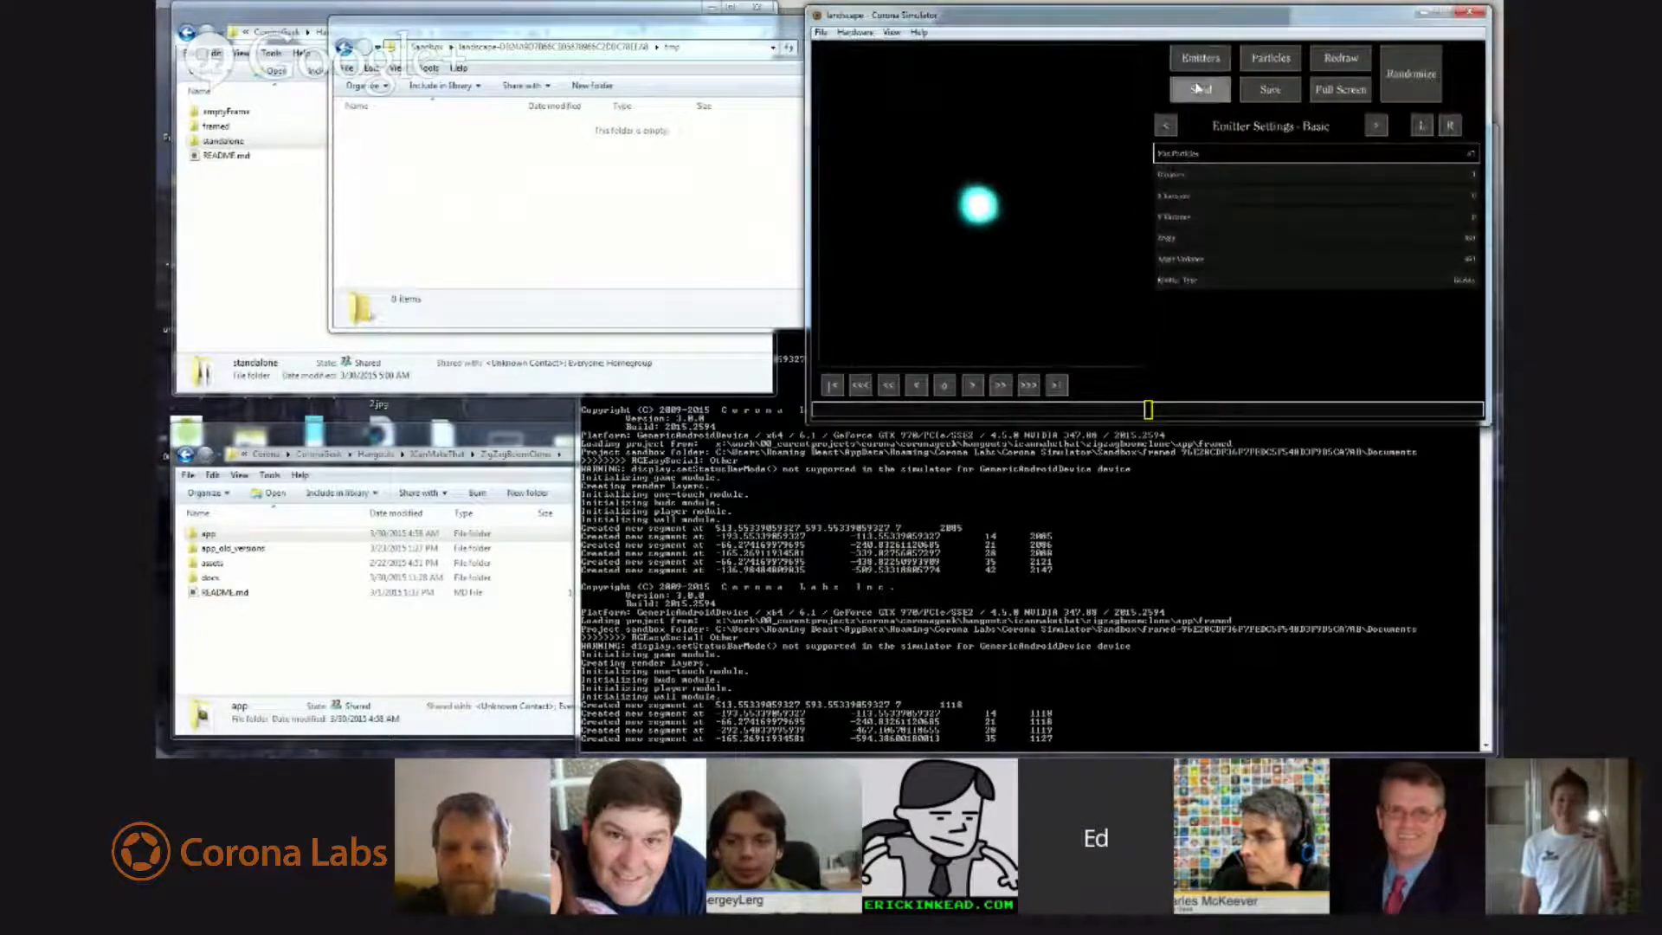
click(1199, 90)
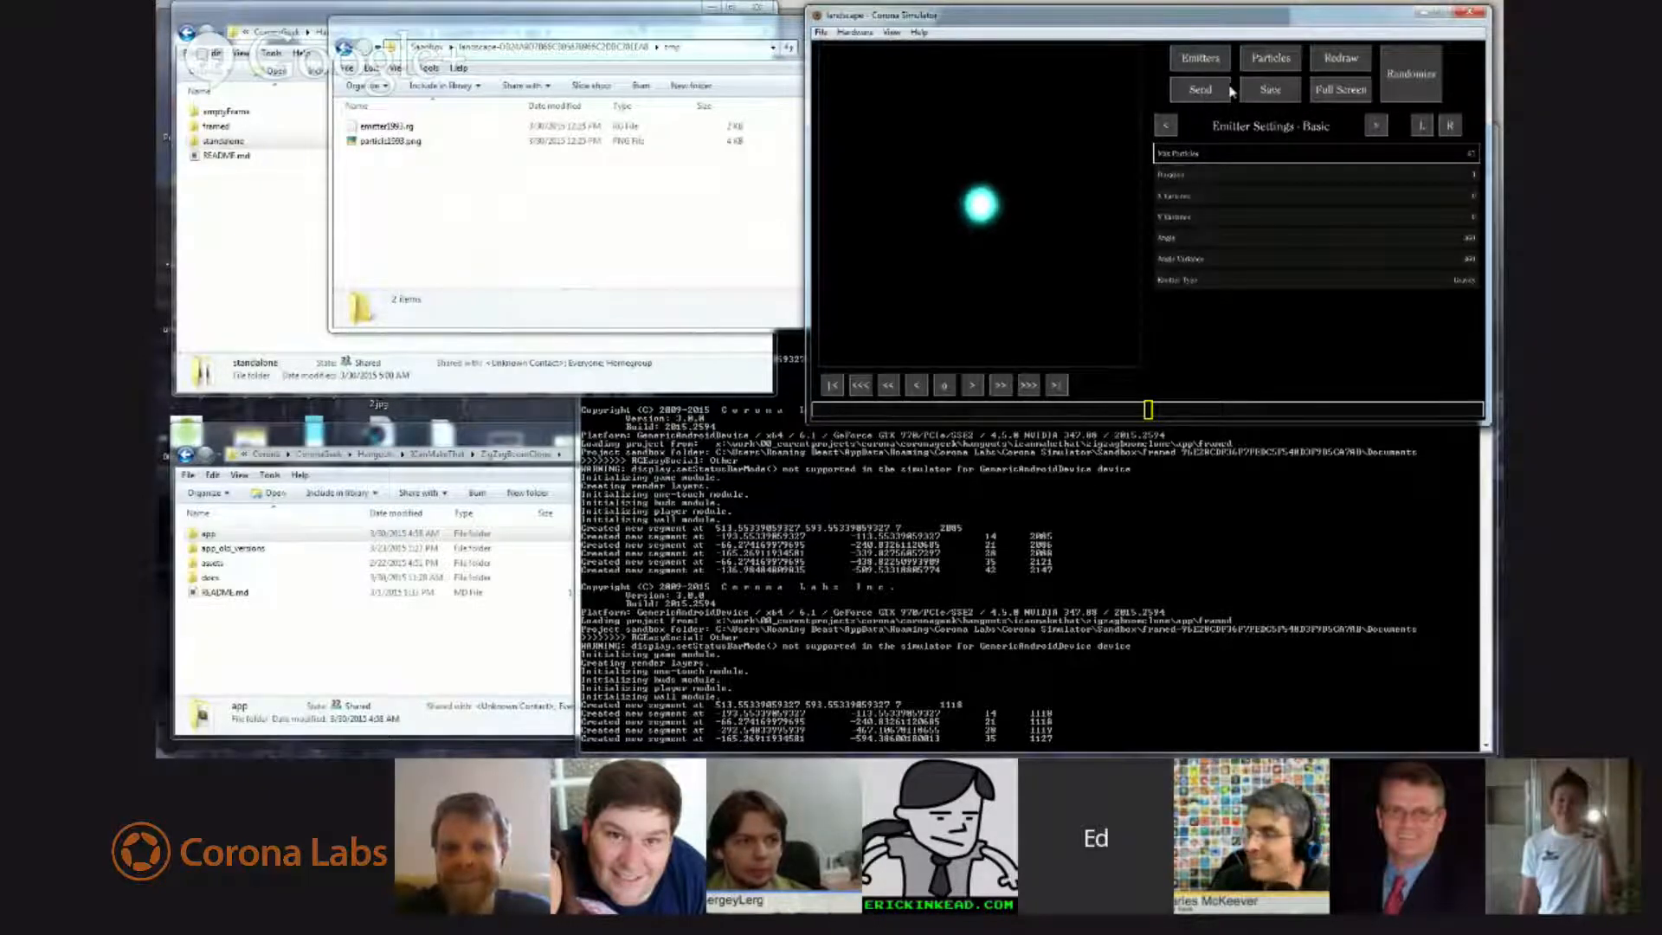
click(1199, 89)
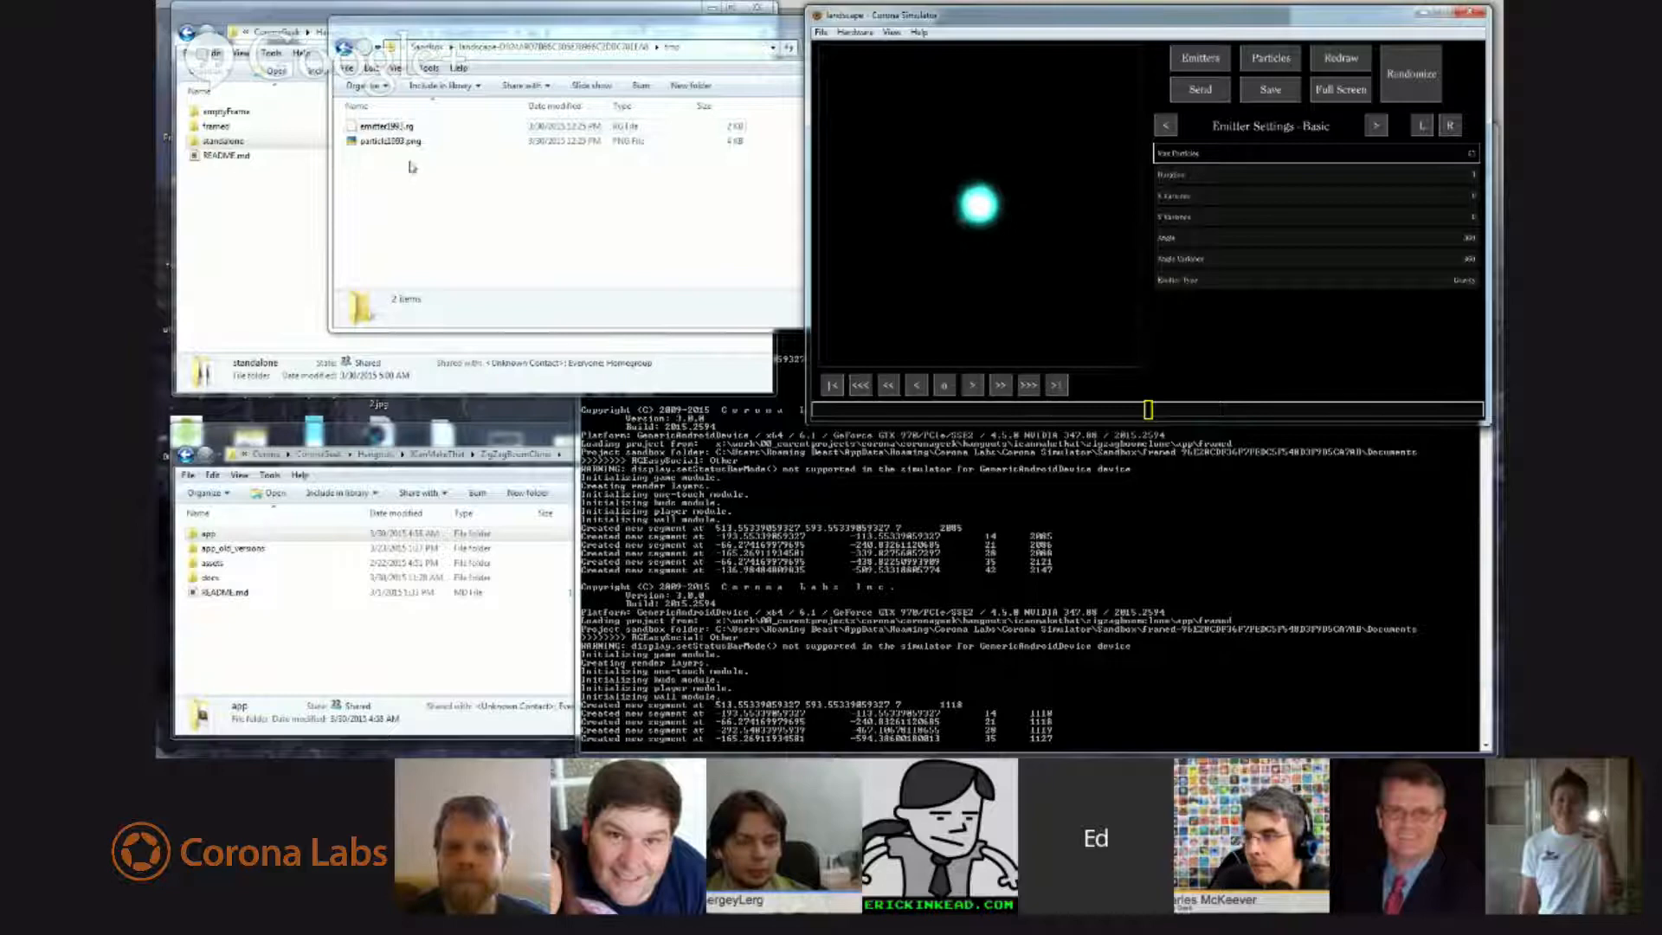
Select and recycle the four exported emitter and particle files in tmp.
click(382, 124)
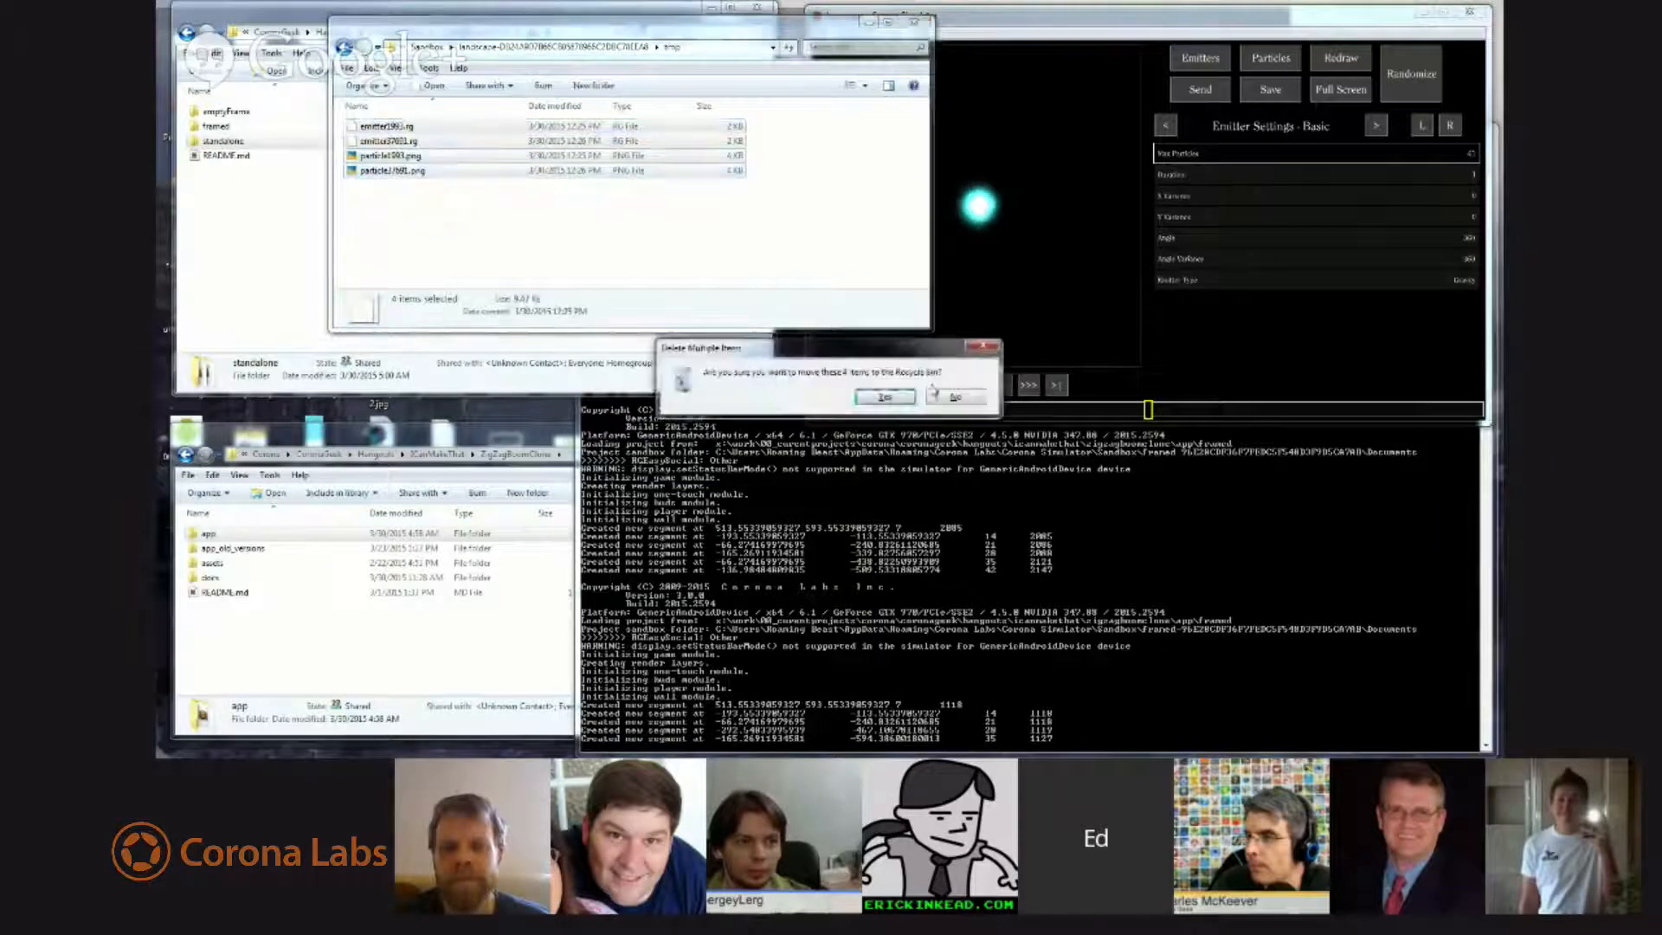
click(883, 395)
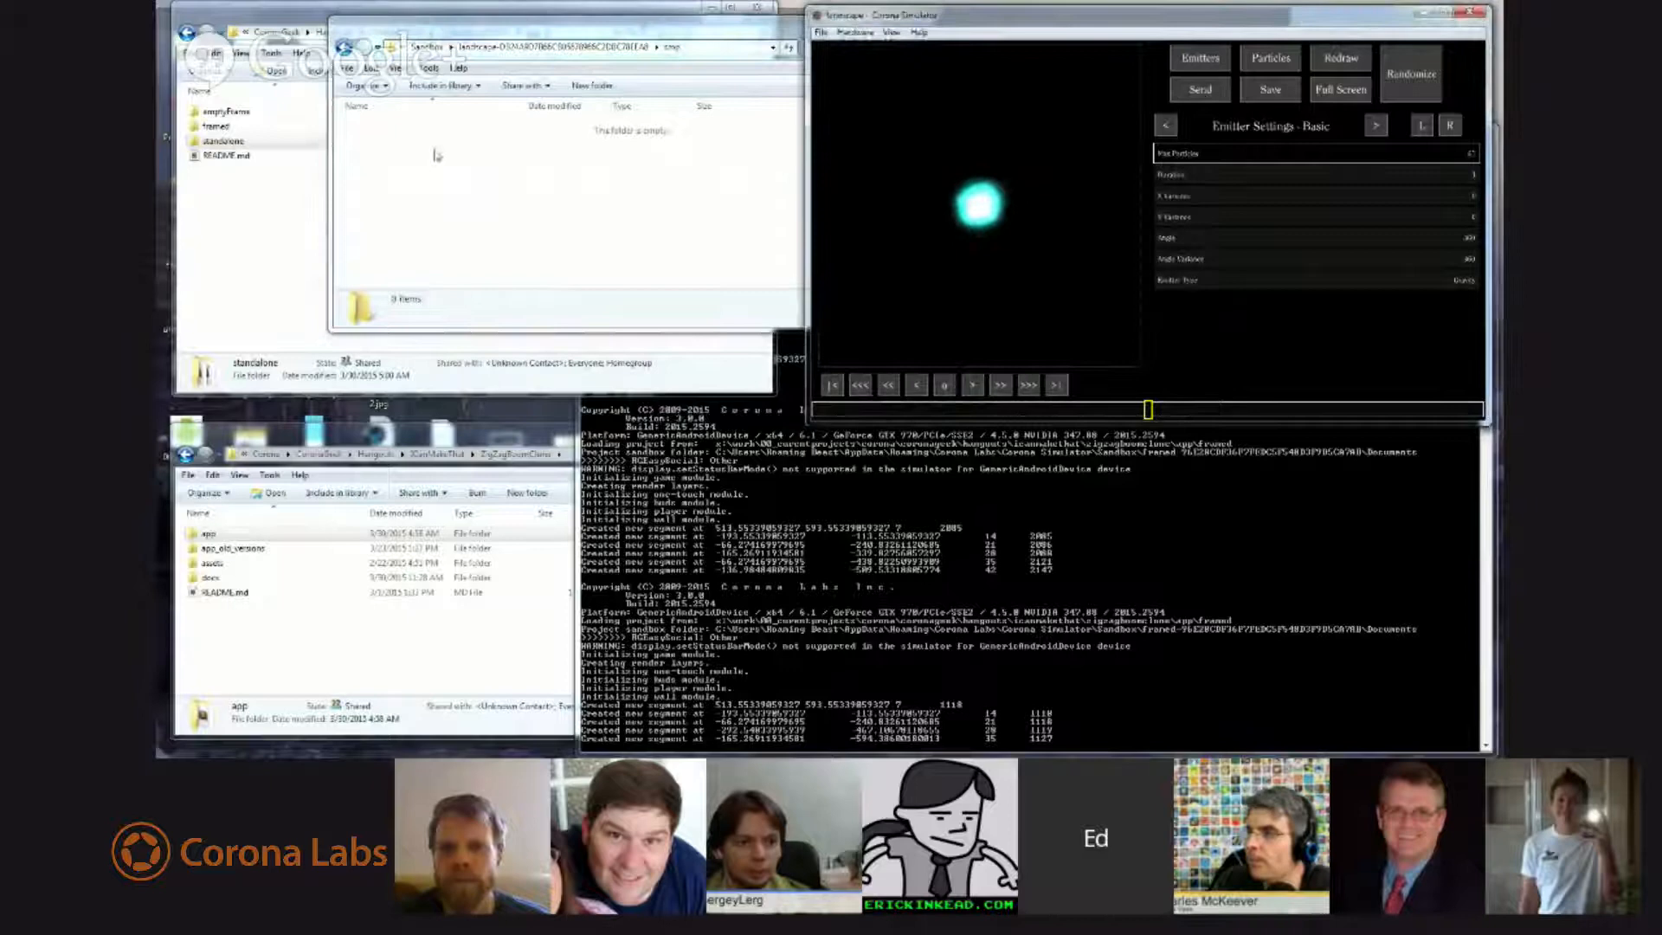
click(388, 141)
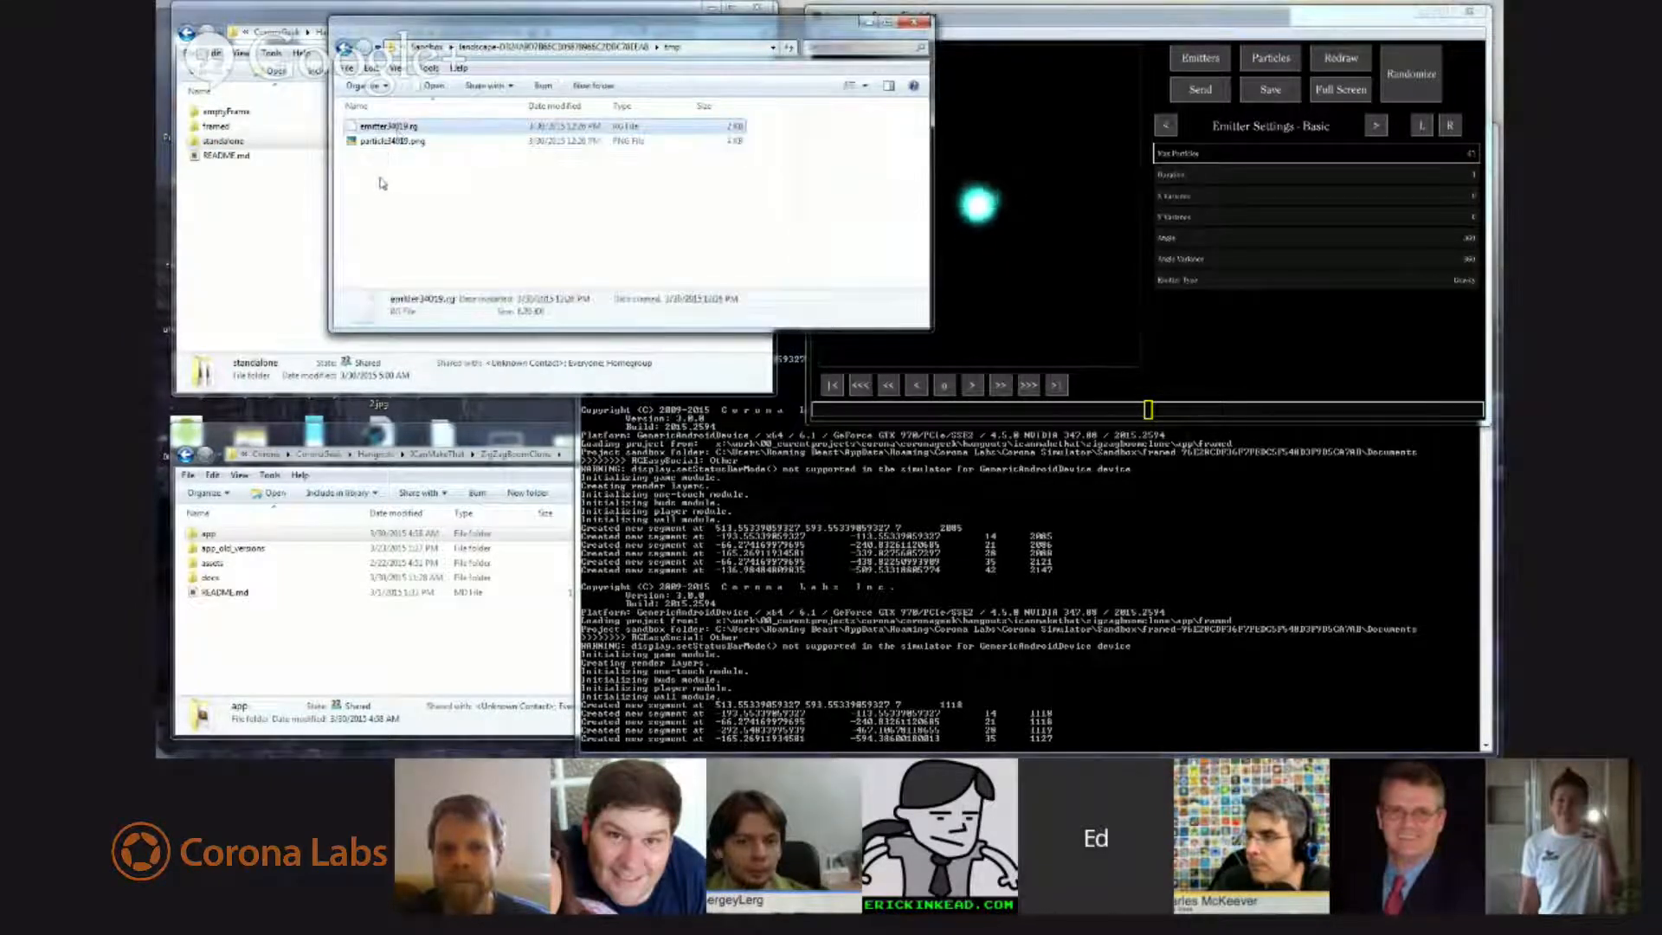
mouse_move(413, 140)
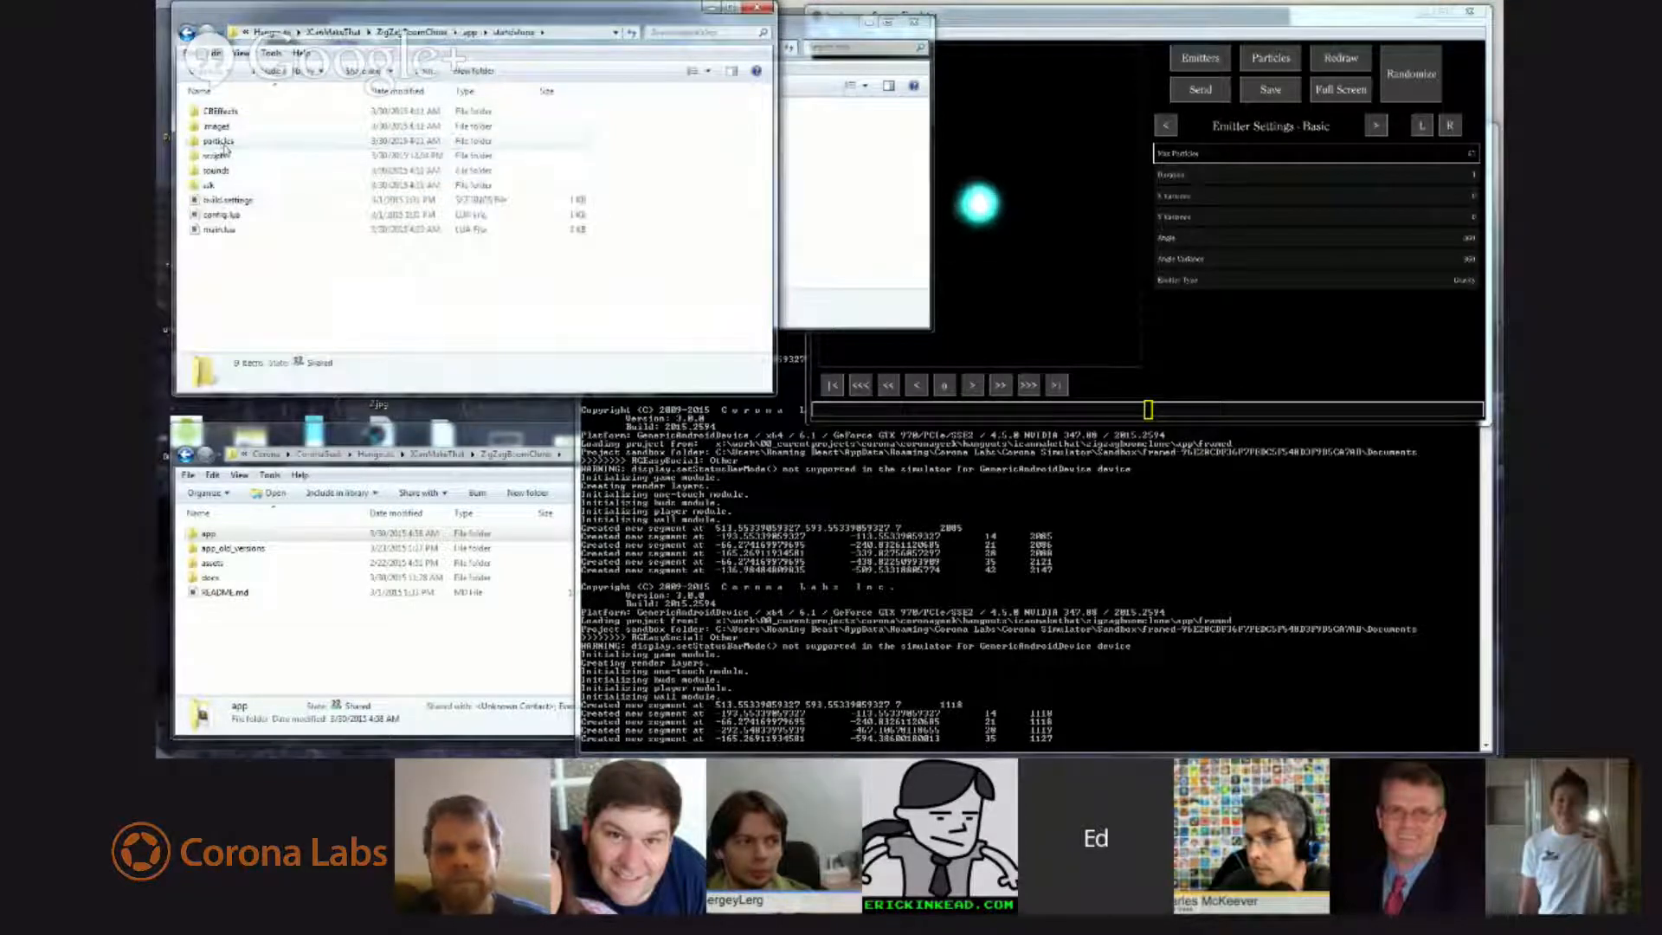
mouse_move(219, 141)
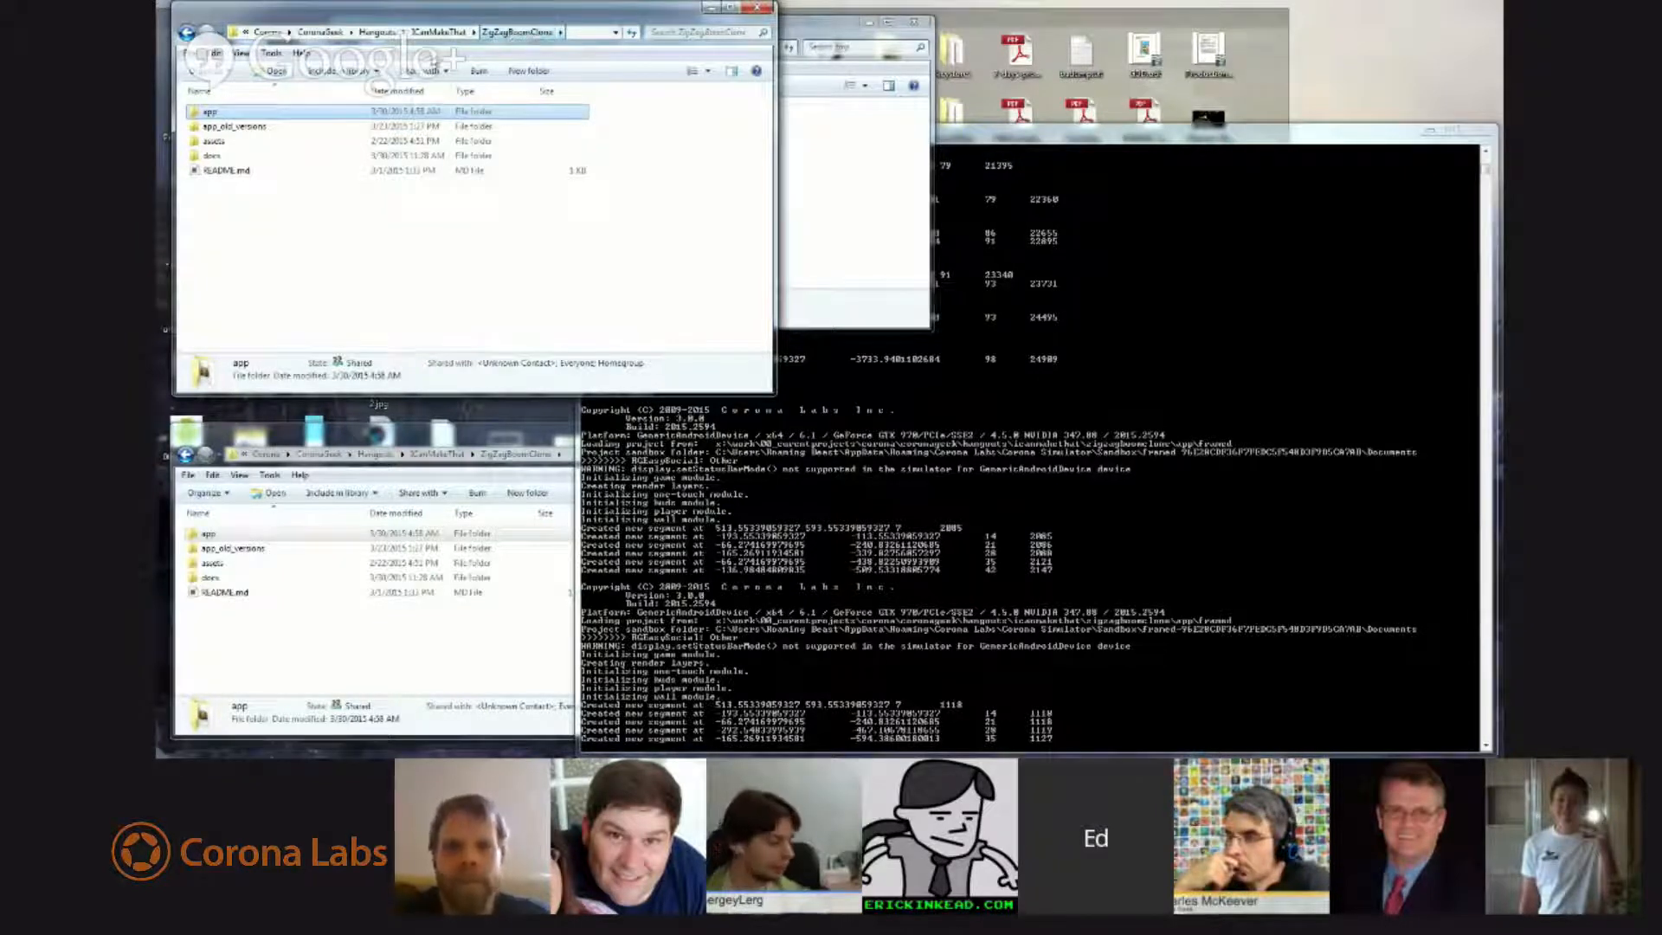
Open the app folder and run the emptyFrame build with its Play and Options menu.
double_click(210, 109)
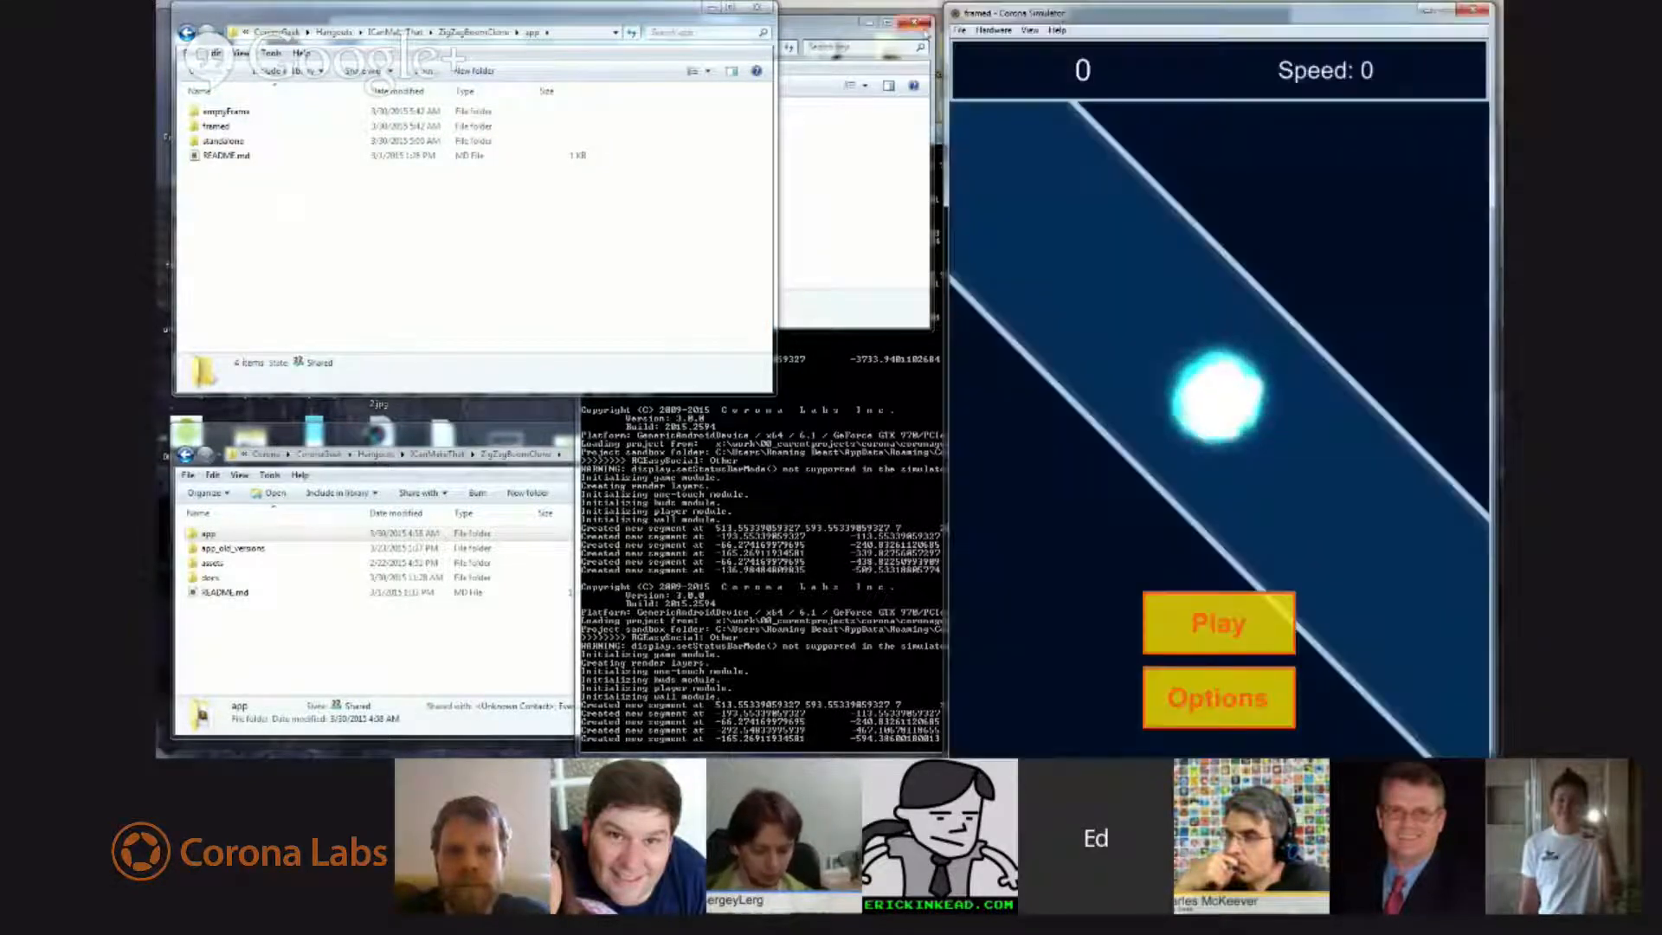
click(960, 30)
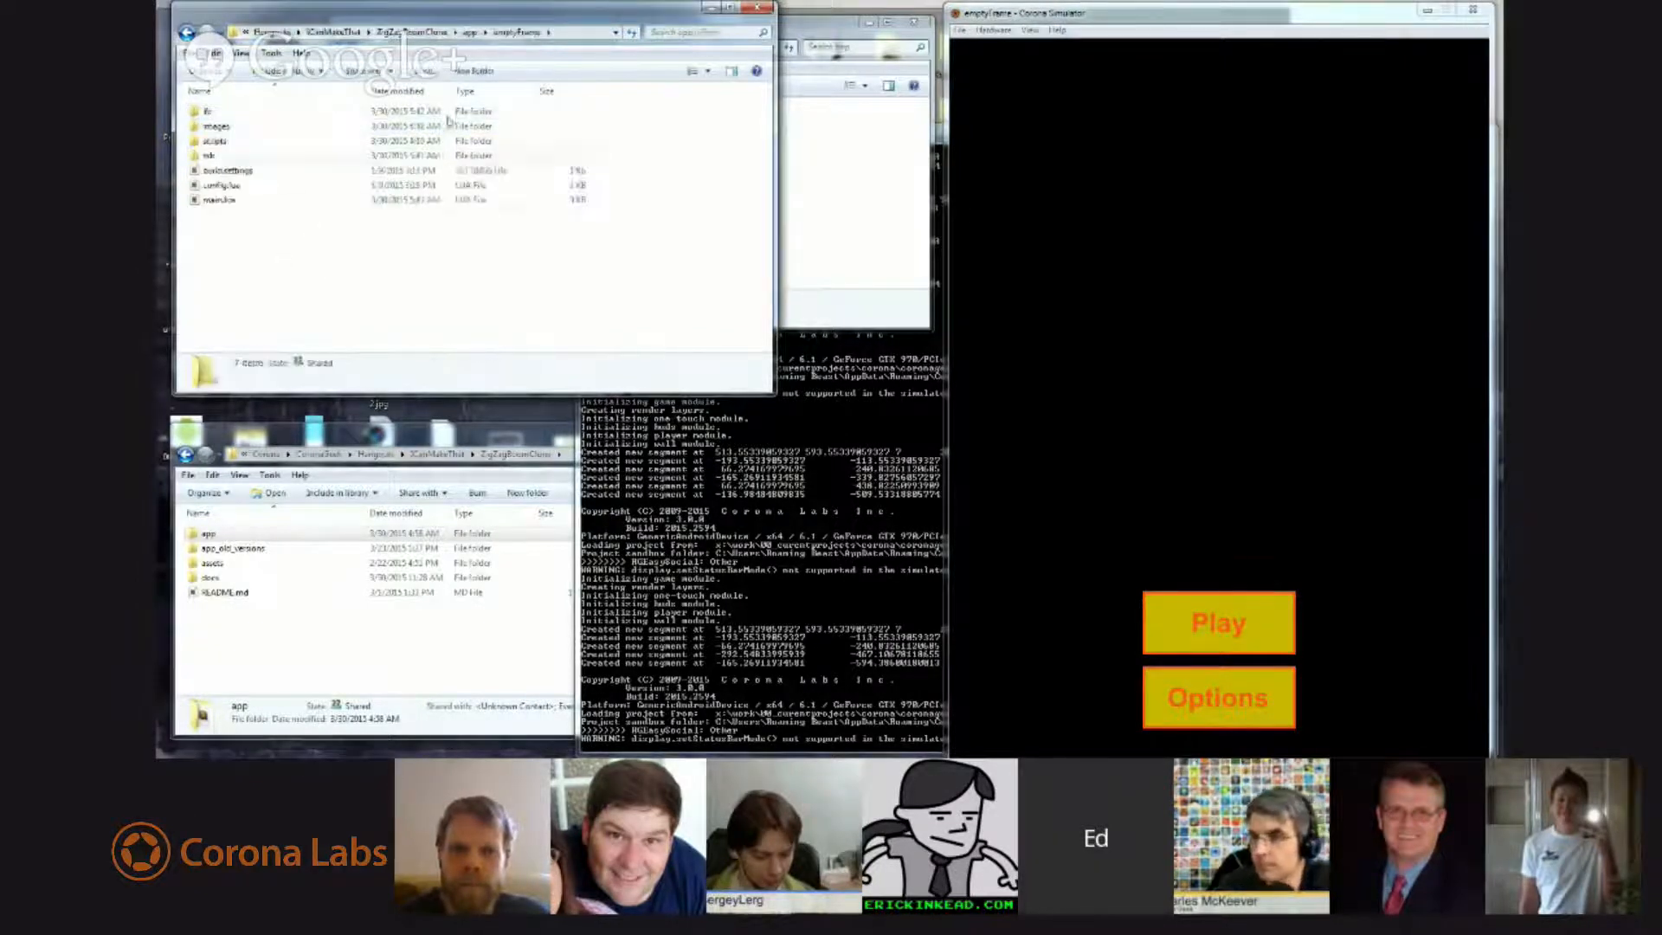
Bring the ZigZag Boom Game Breakdown PDF forward beside the simulator.
click(217, 155)
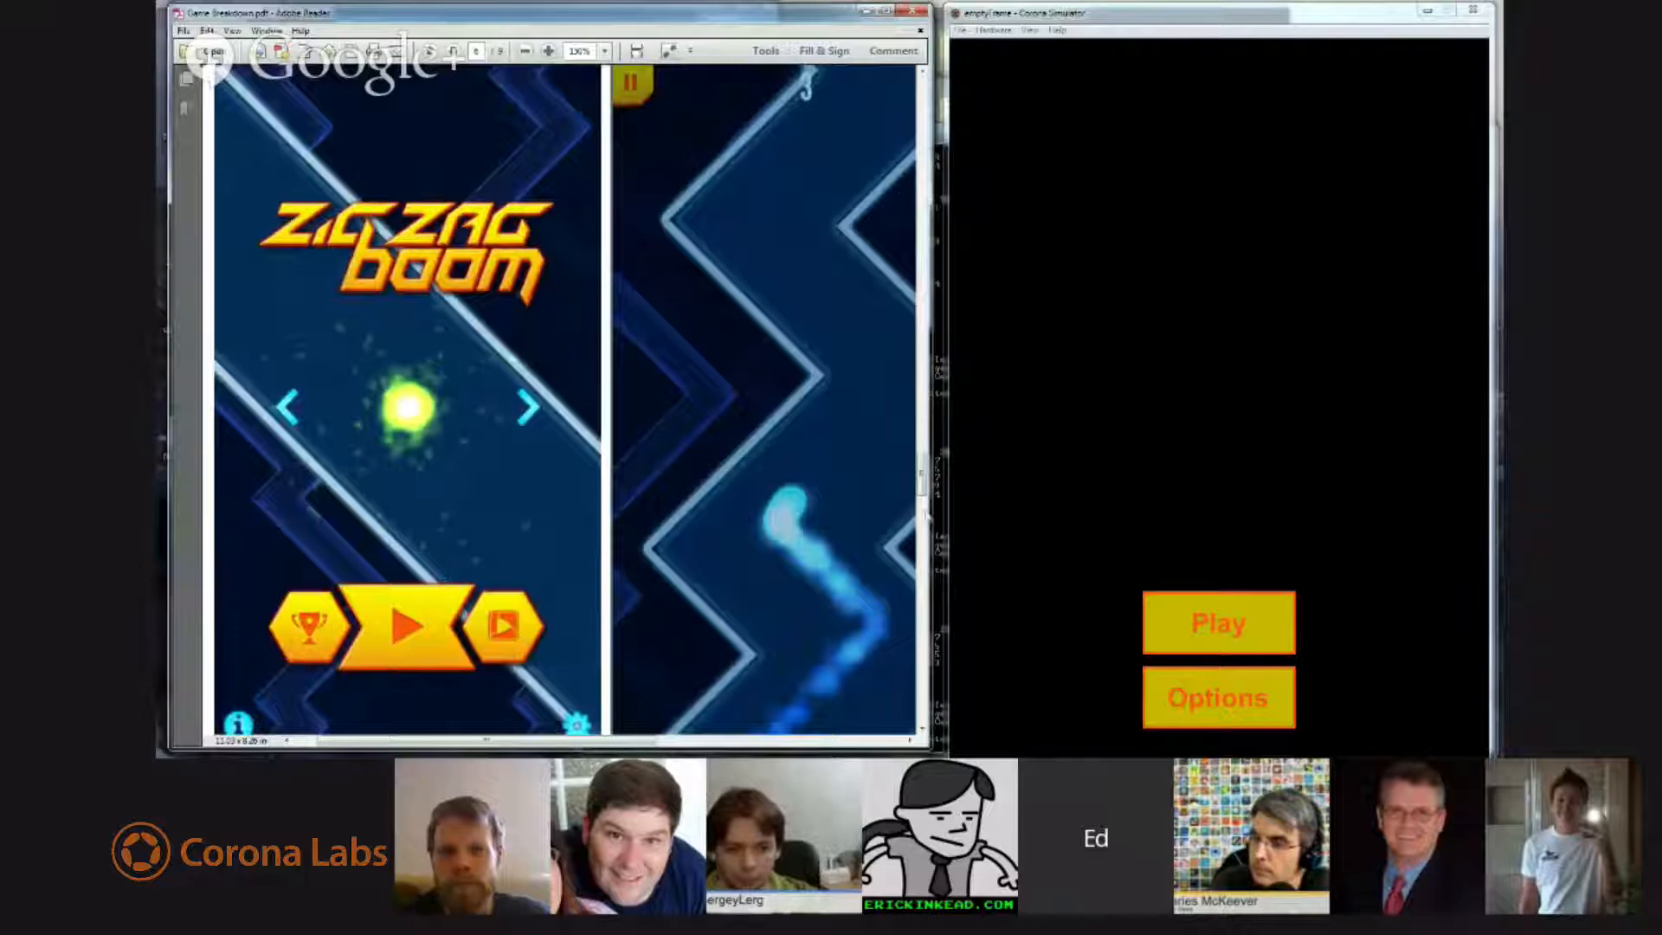
scroll(down, 3)
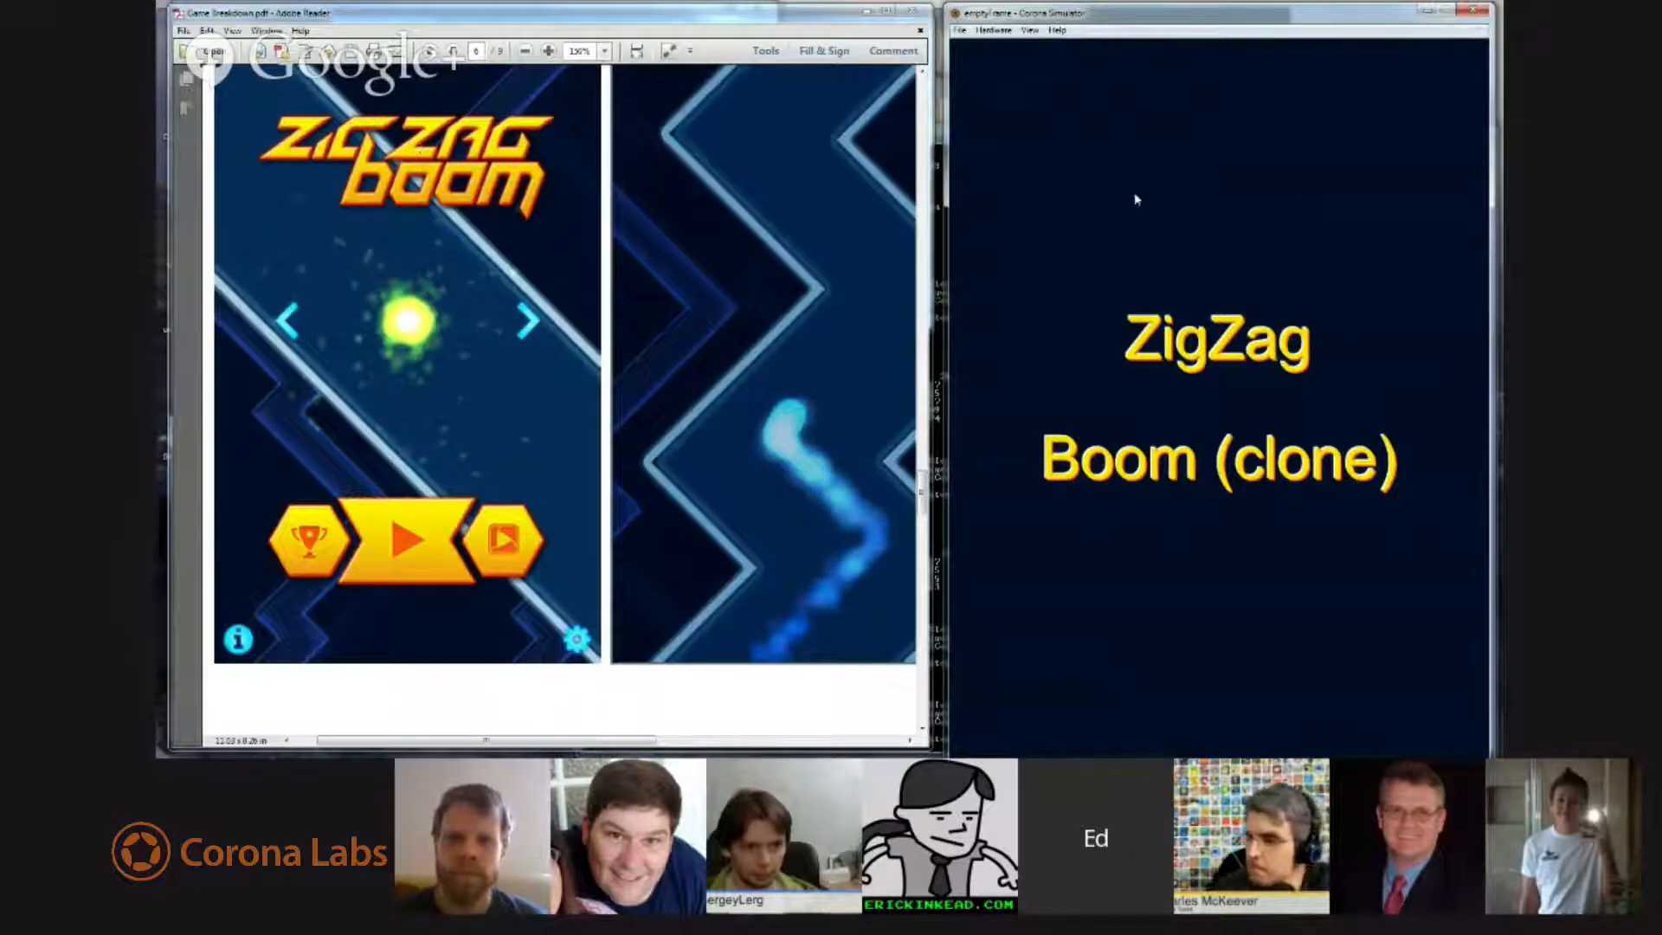
mouse_move(1219, 382)
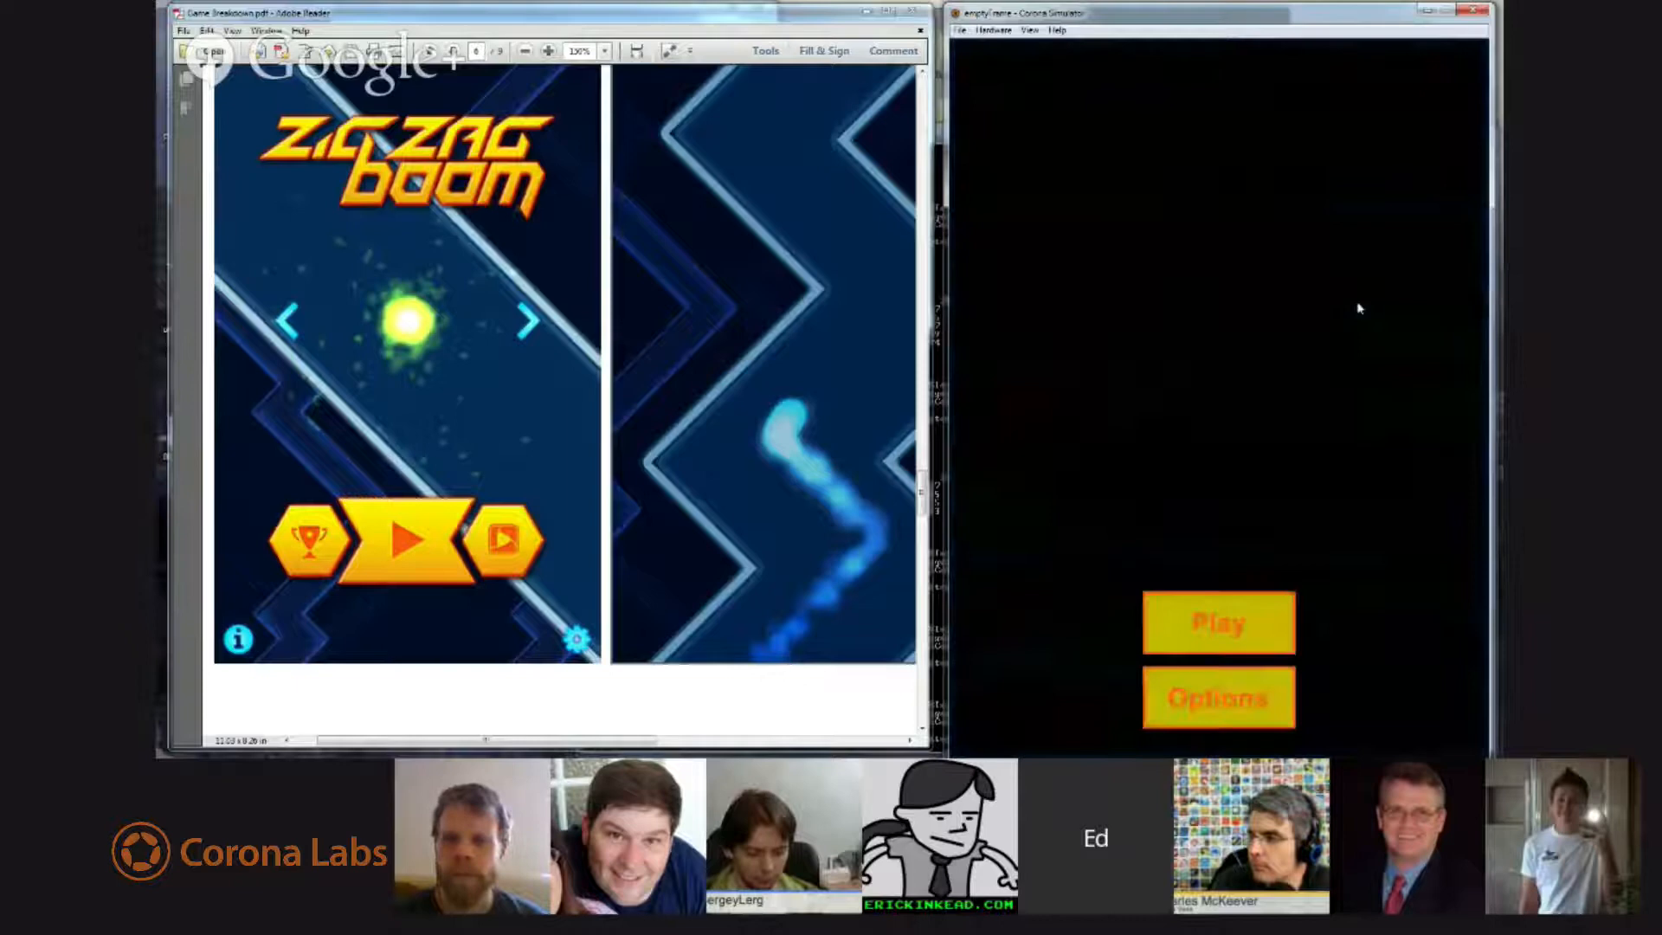
mouse_move(1271, 467)
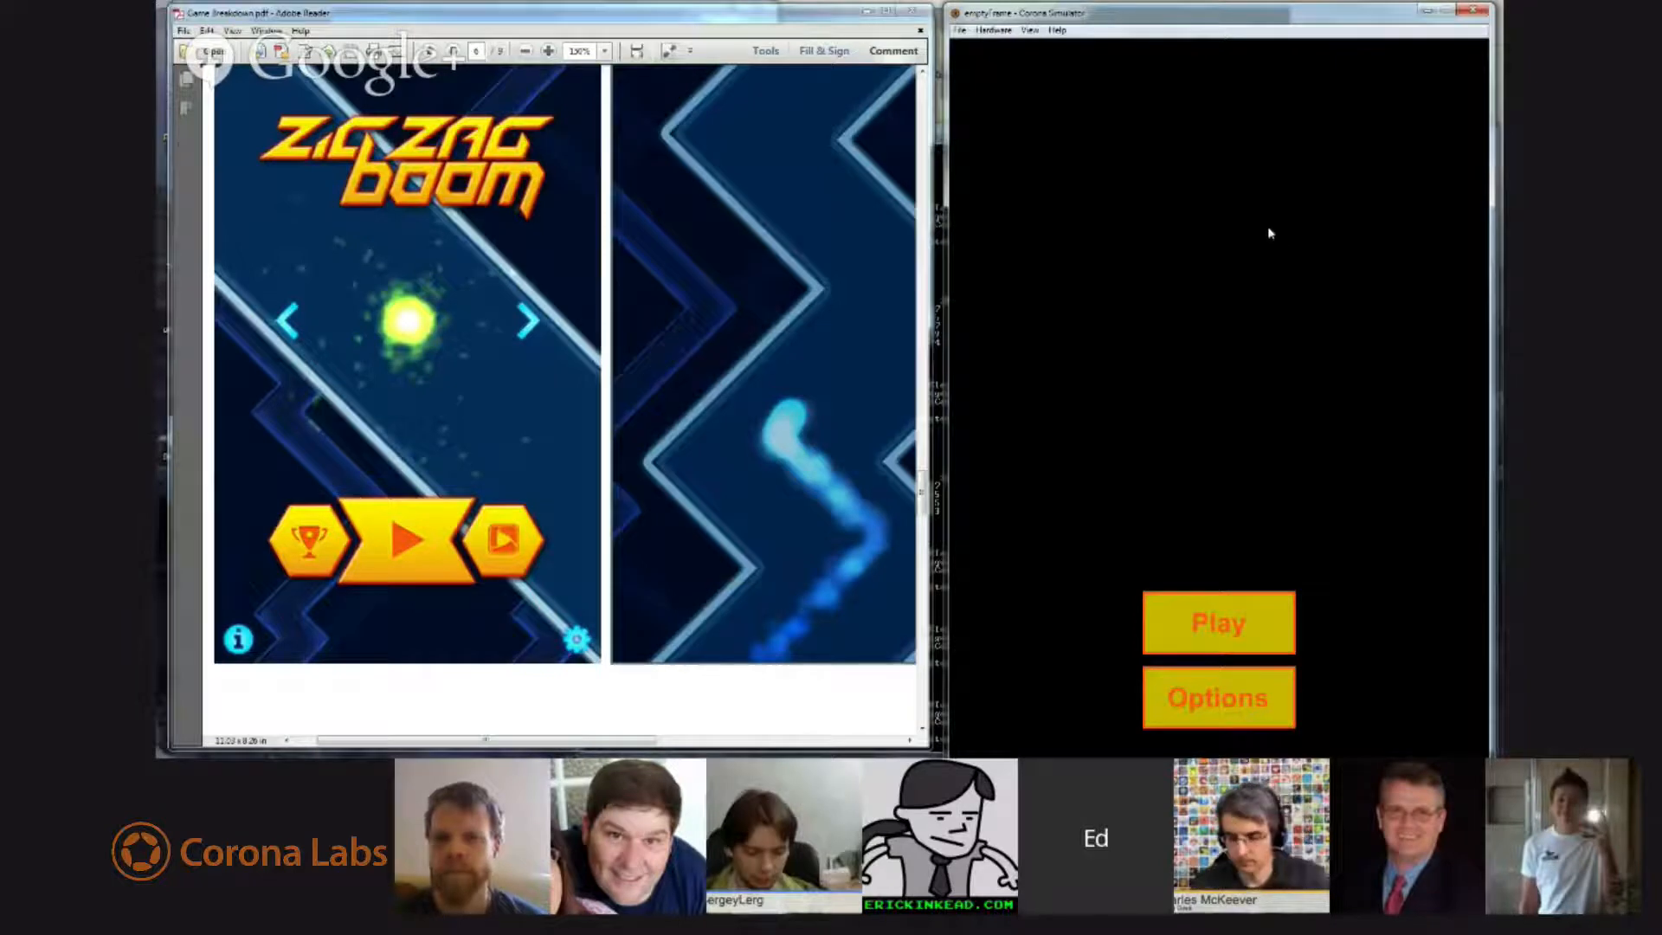
mouse_move(1187, 300)
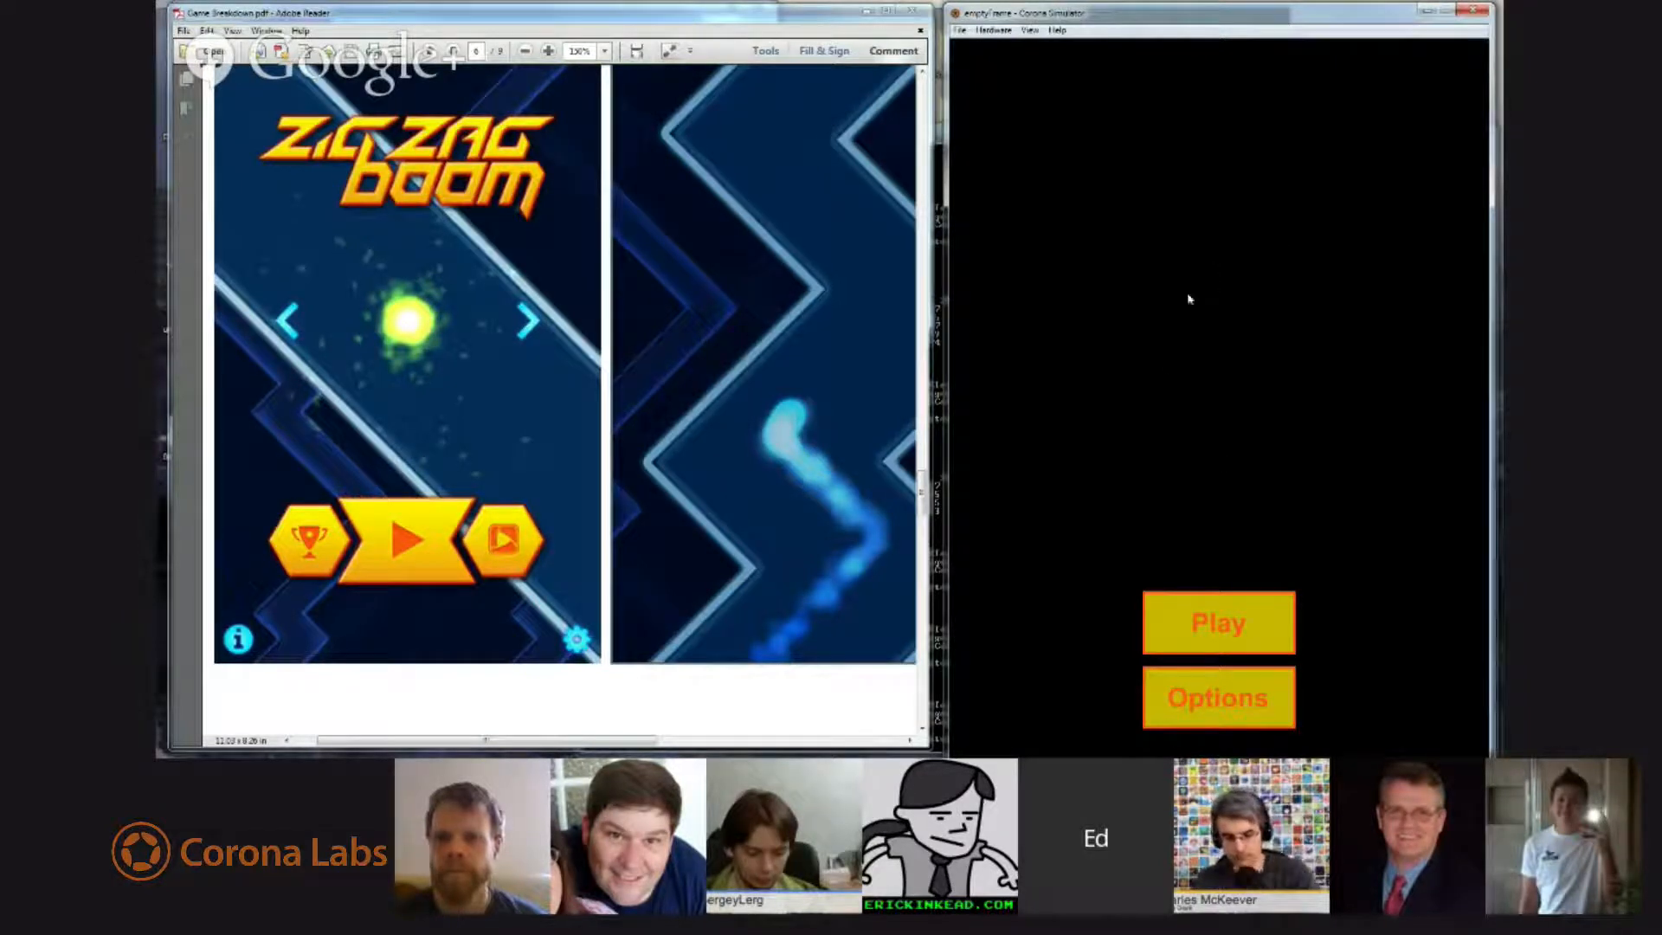
mouse_move(1242, 340)
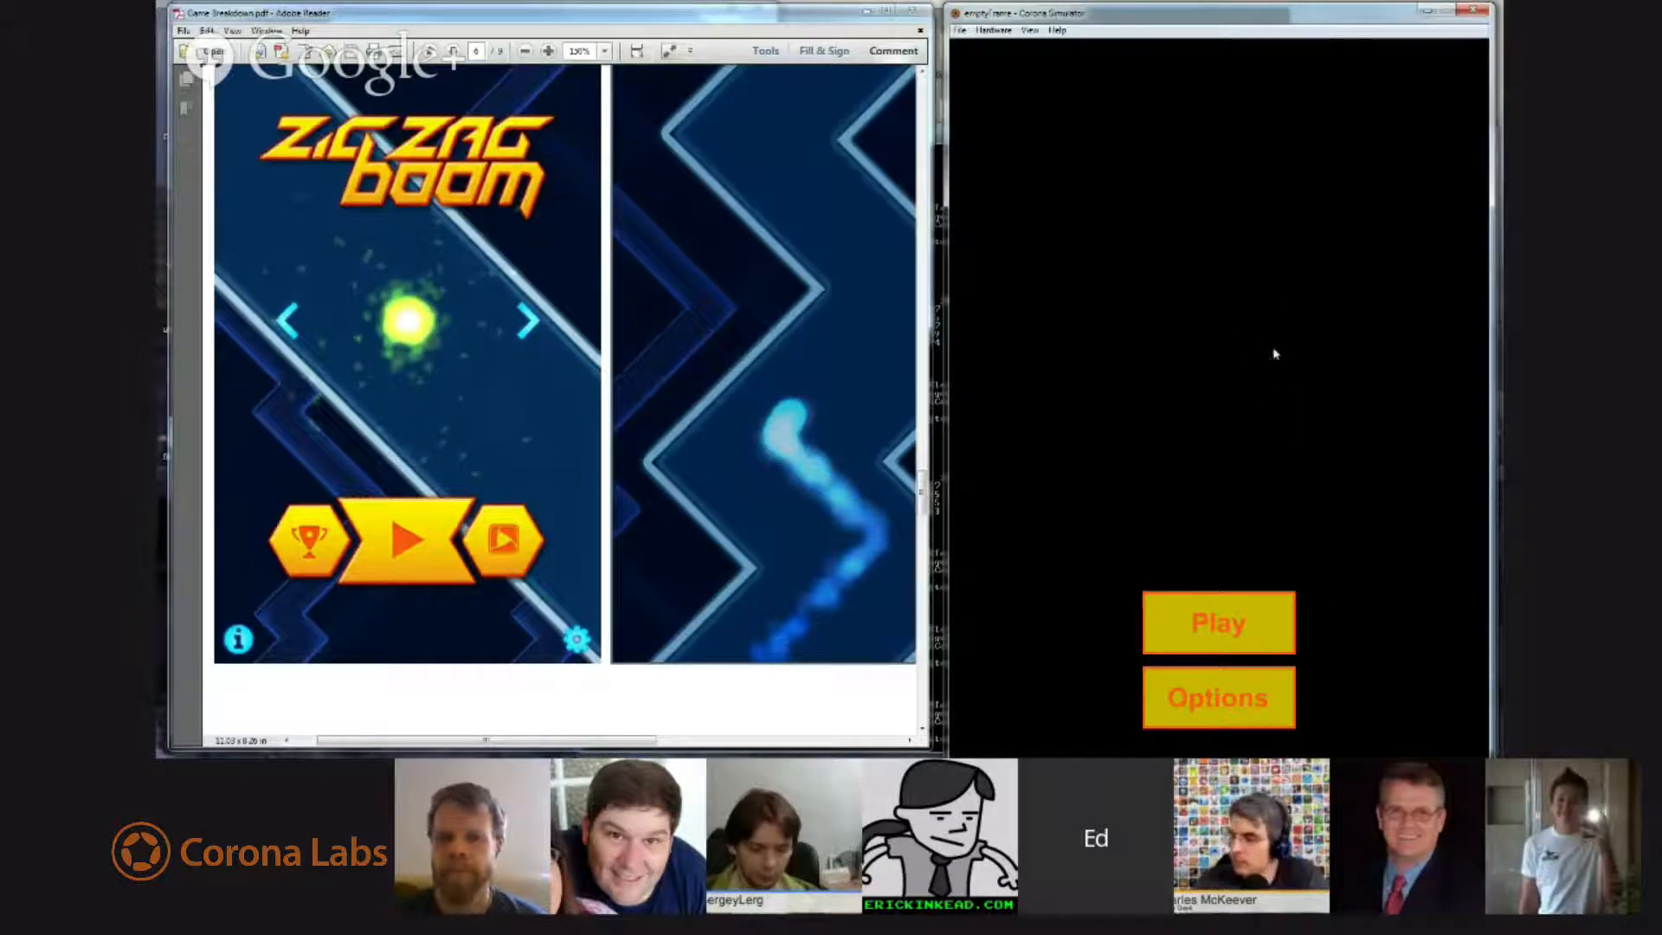
mouse_move(1424, 594)
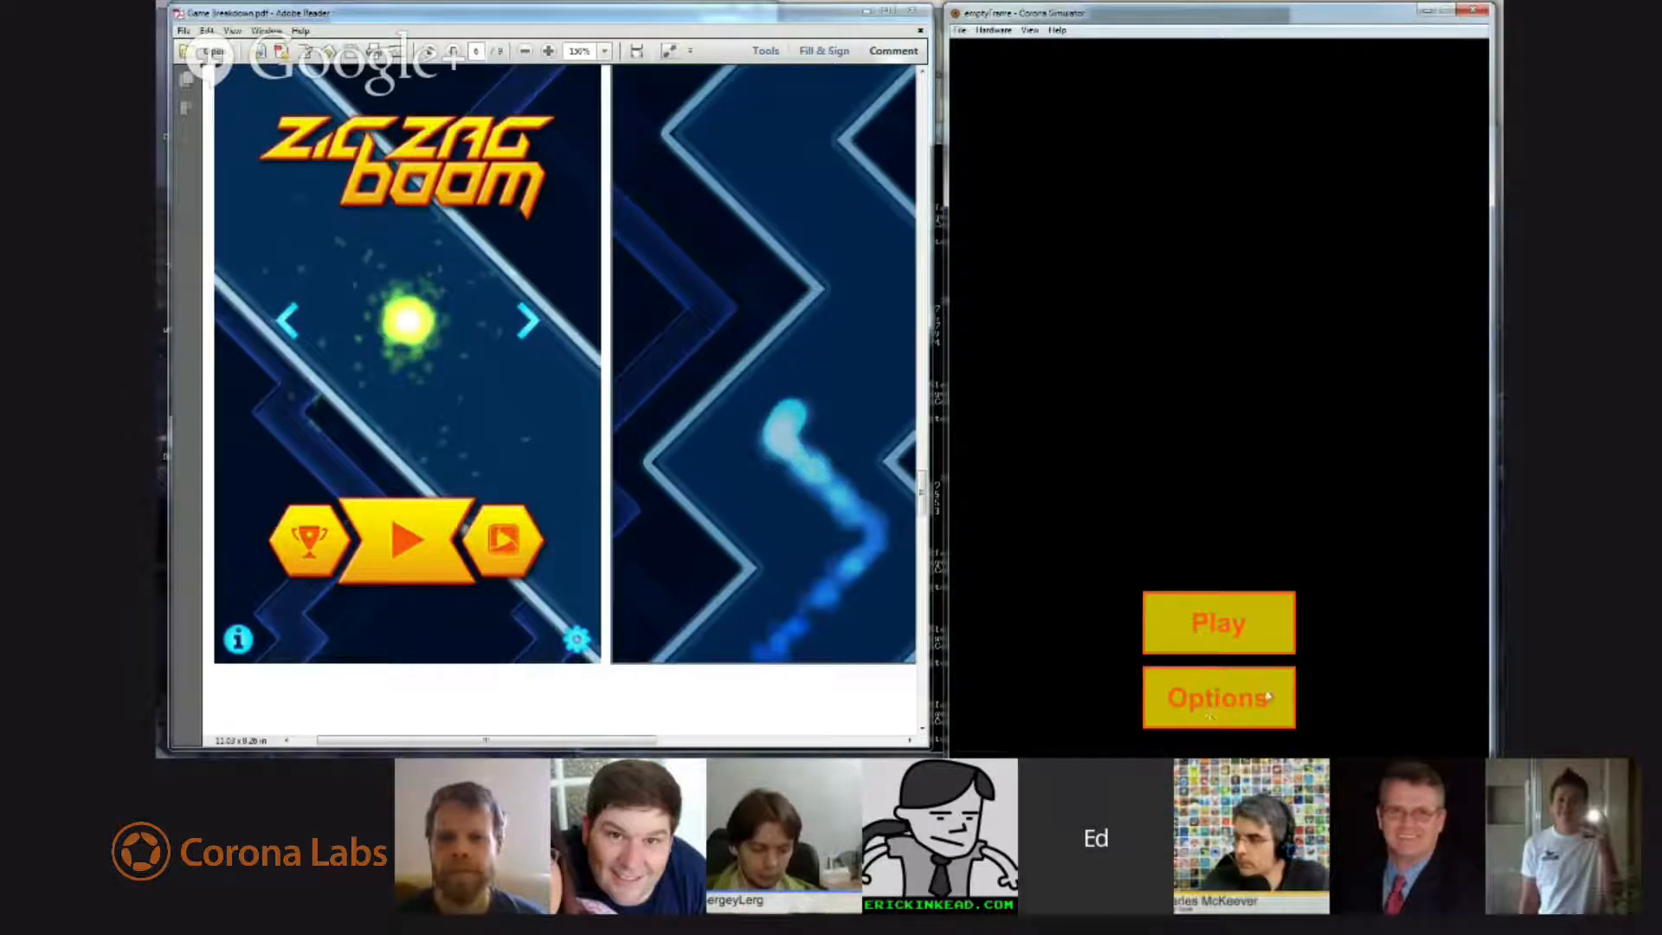
Open the clone's Options screen showing Back, Music and SFX buttons.
click(1219, 698)
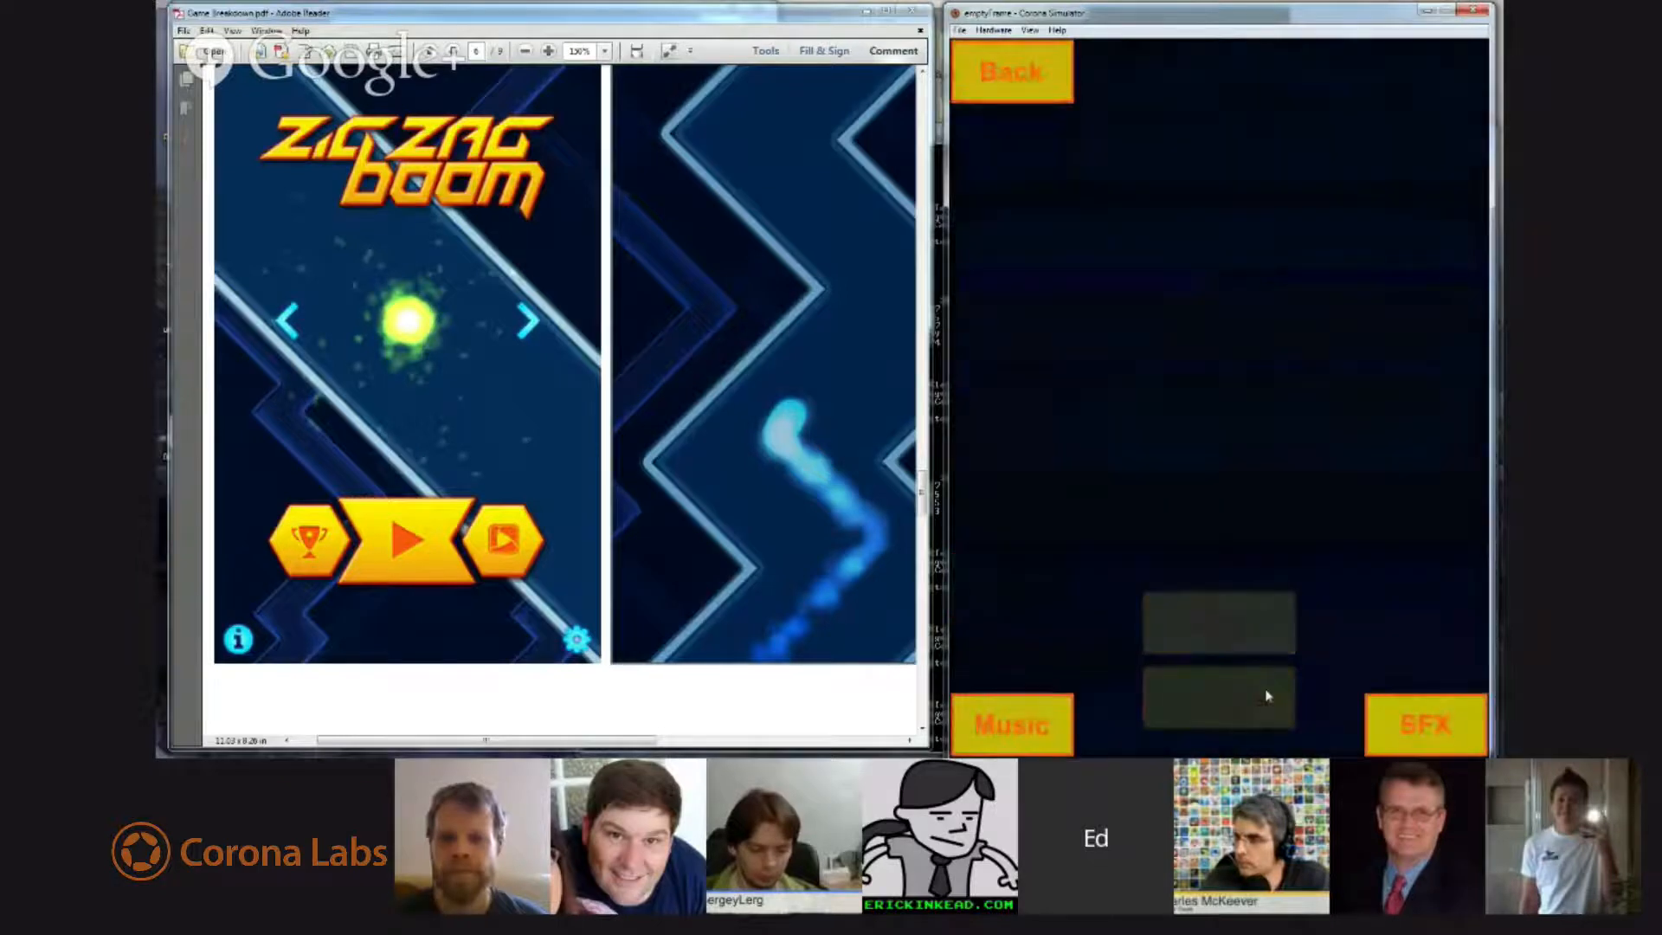
mouse_move(1246, 95)
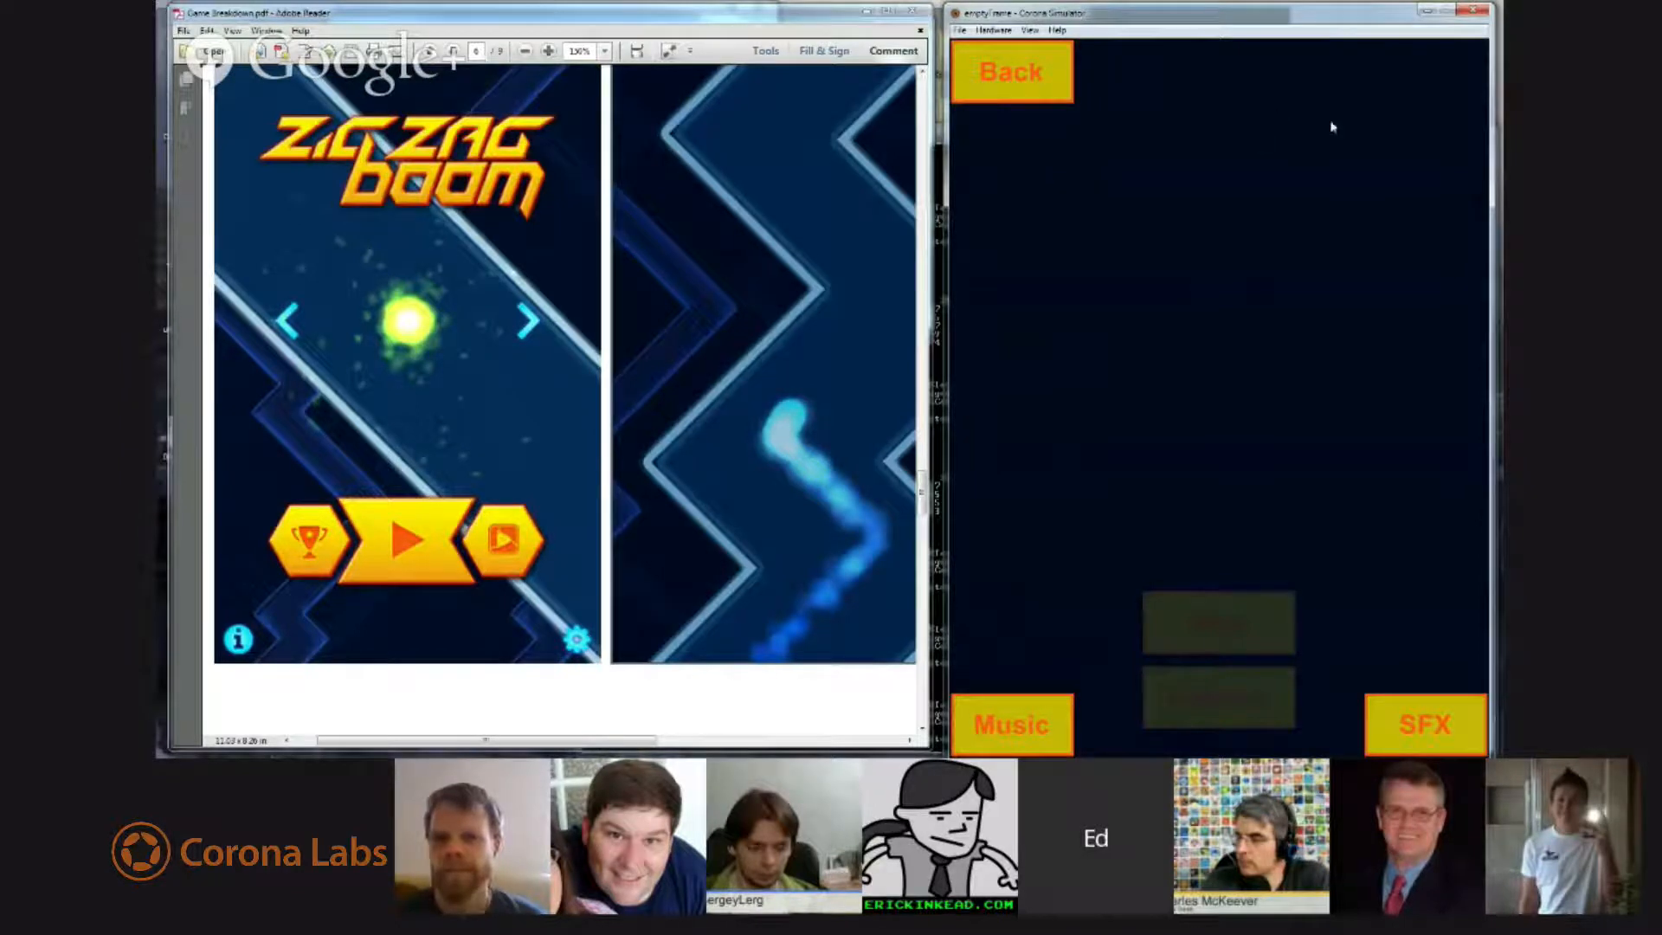
mouse_move(1048, 201)
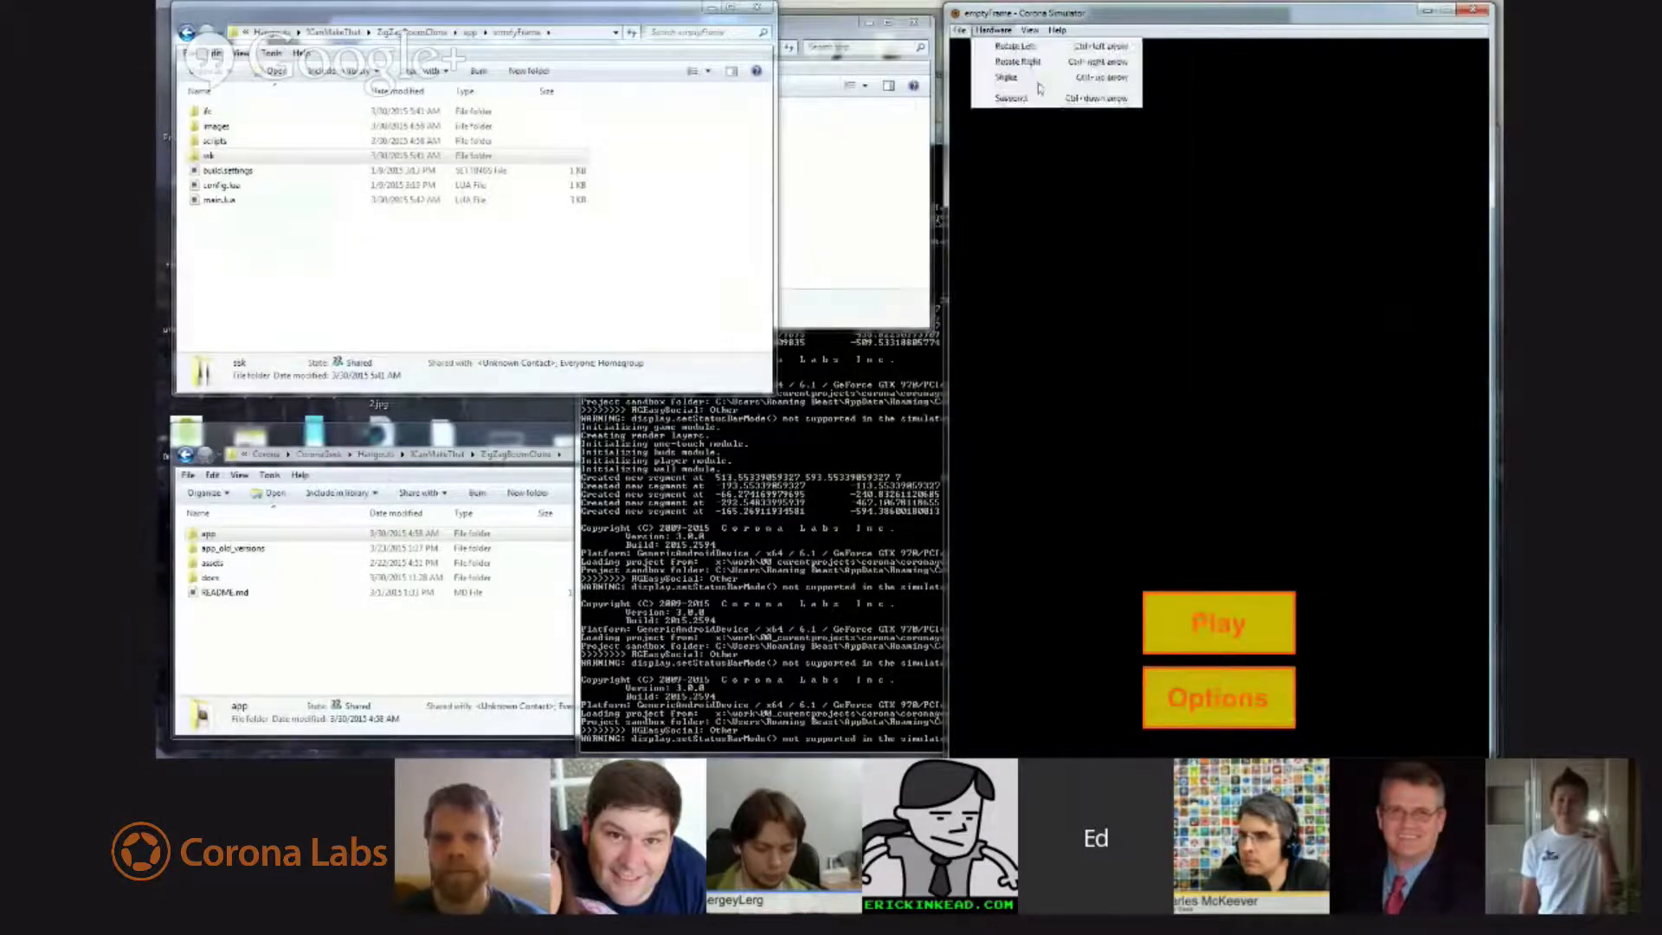
Pick a Hardware menu option in Corona Simulator, then bring up the project's main.lua.
click(957, 29)
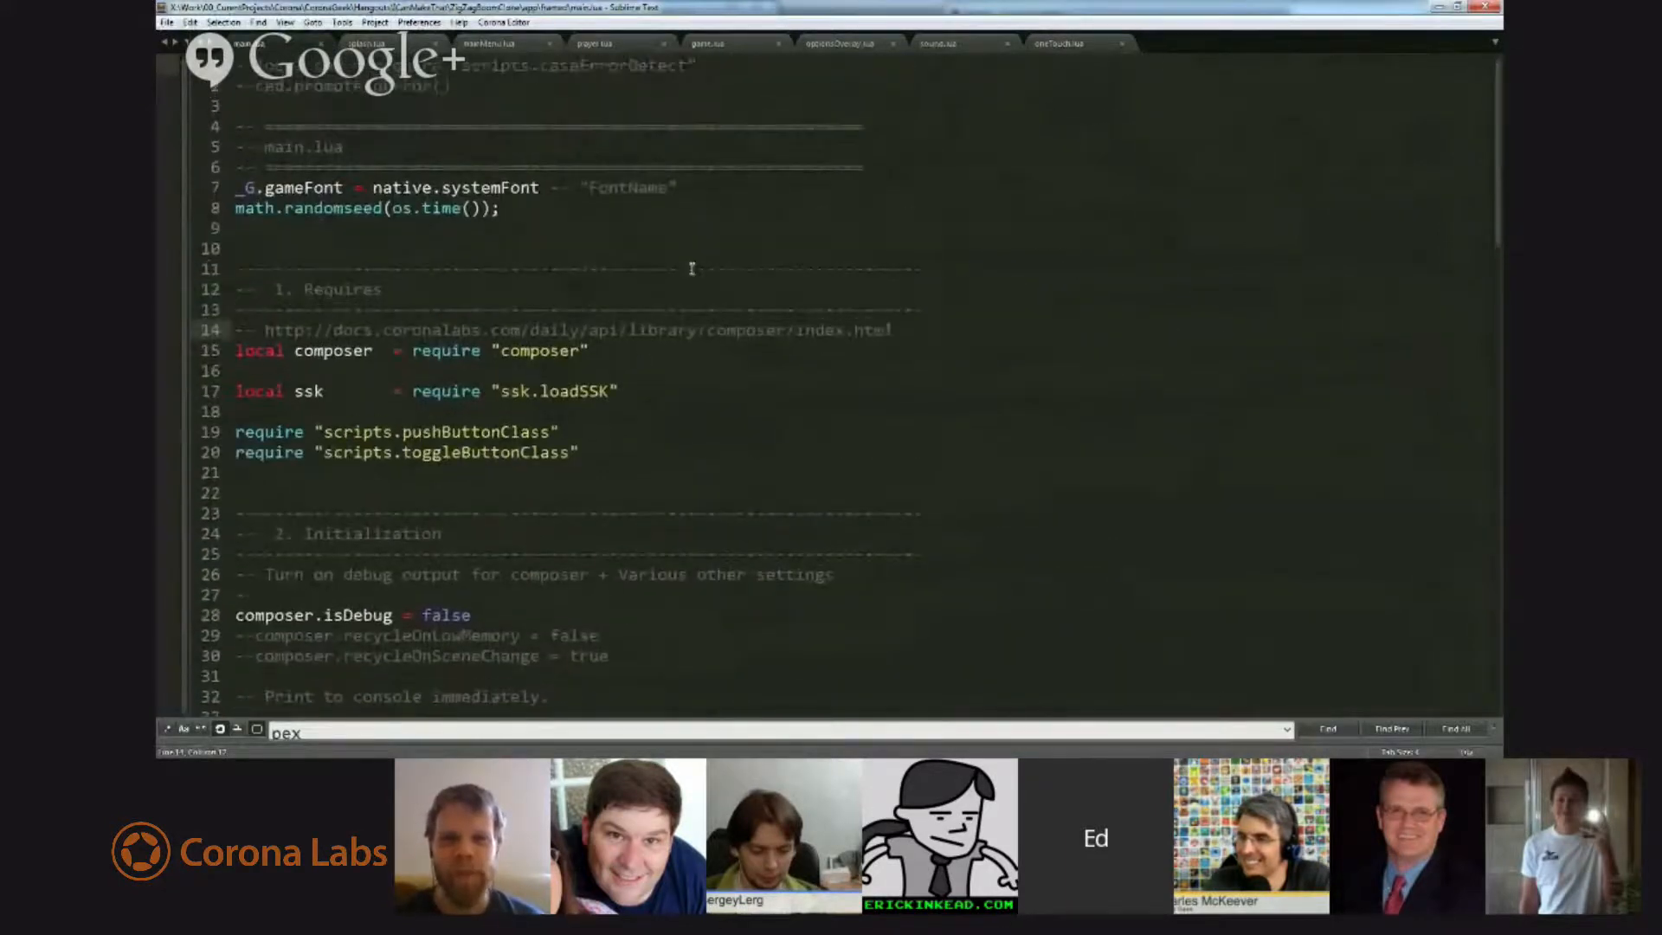
scroll(down, 3)
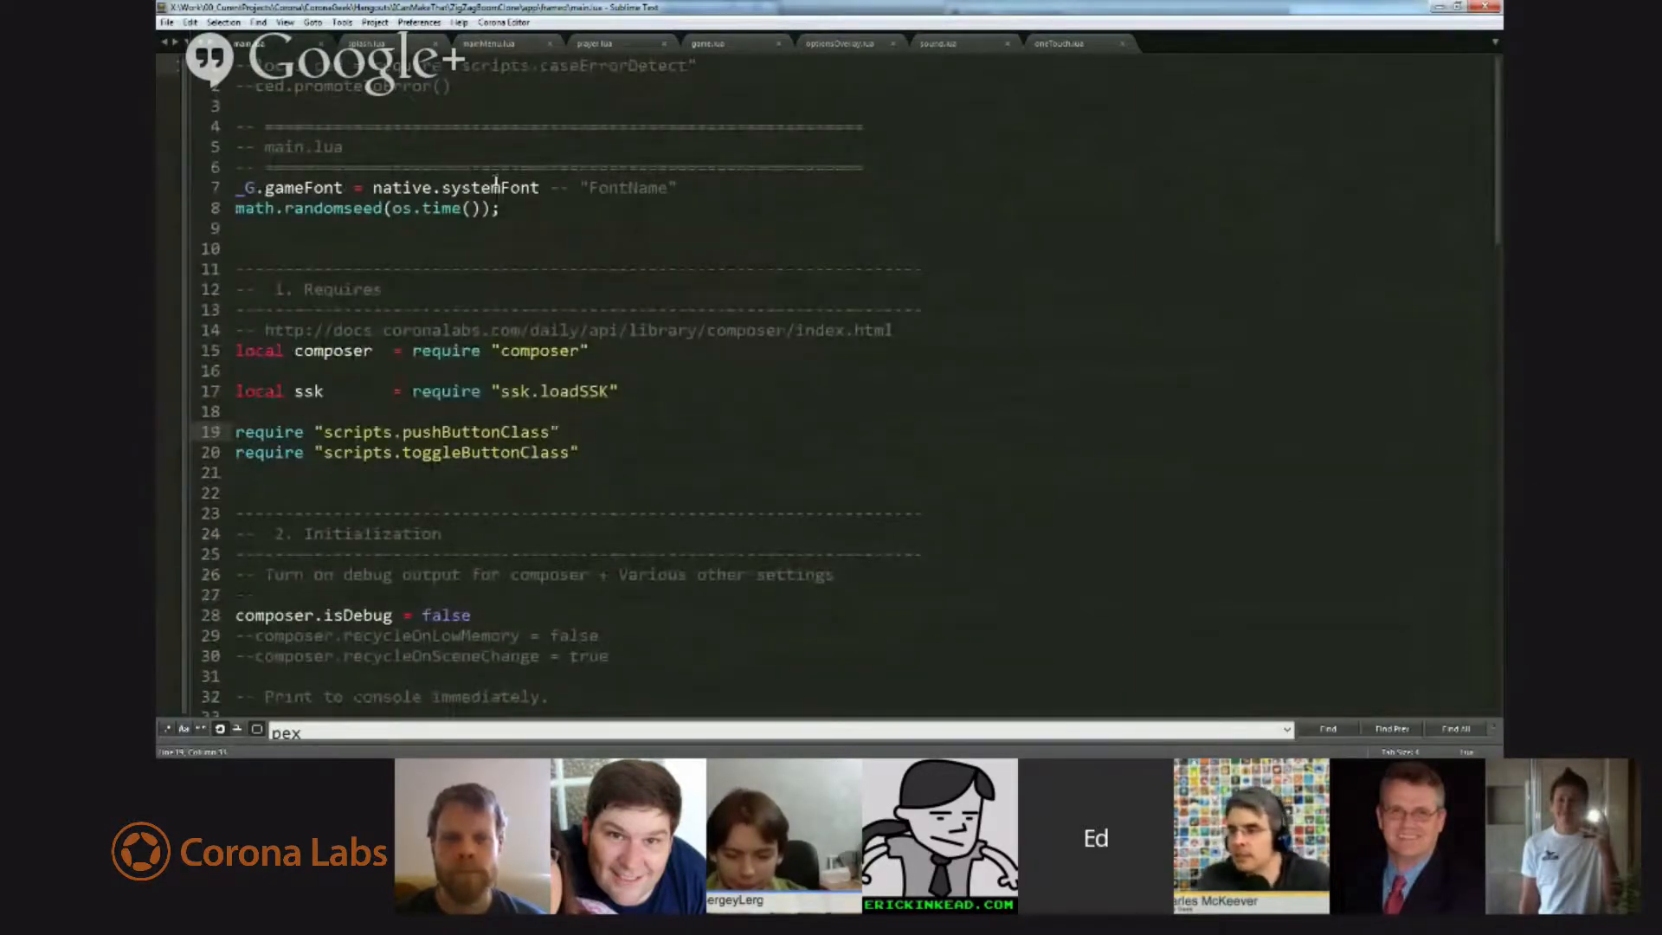
scroll(down, 3)
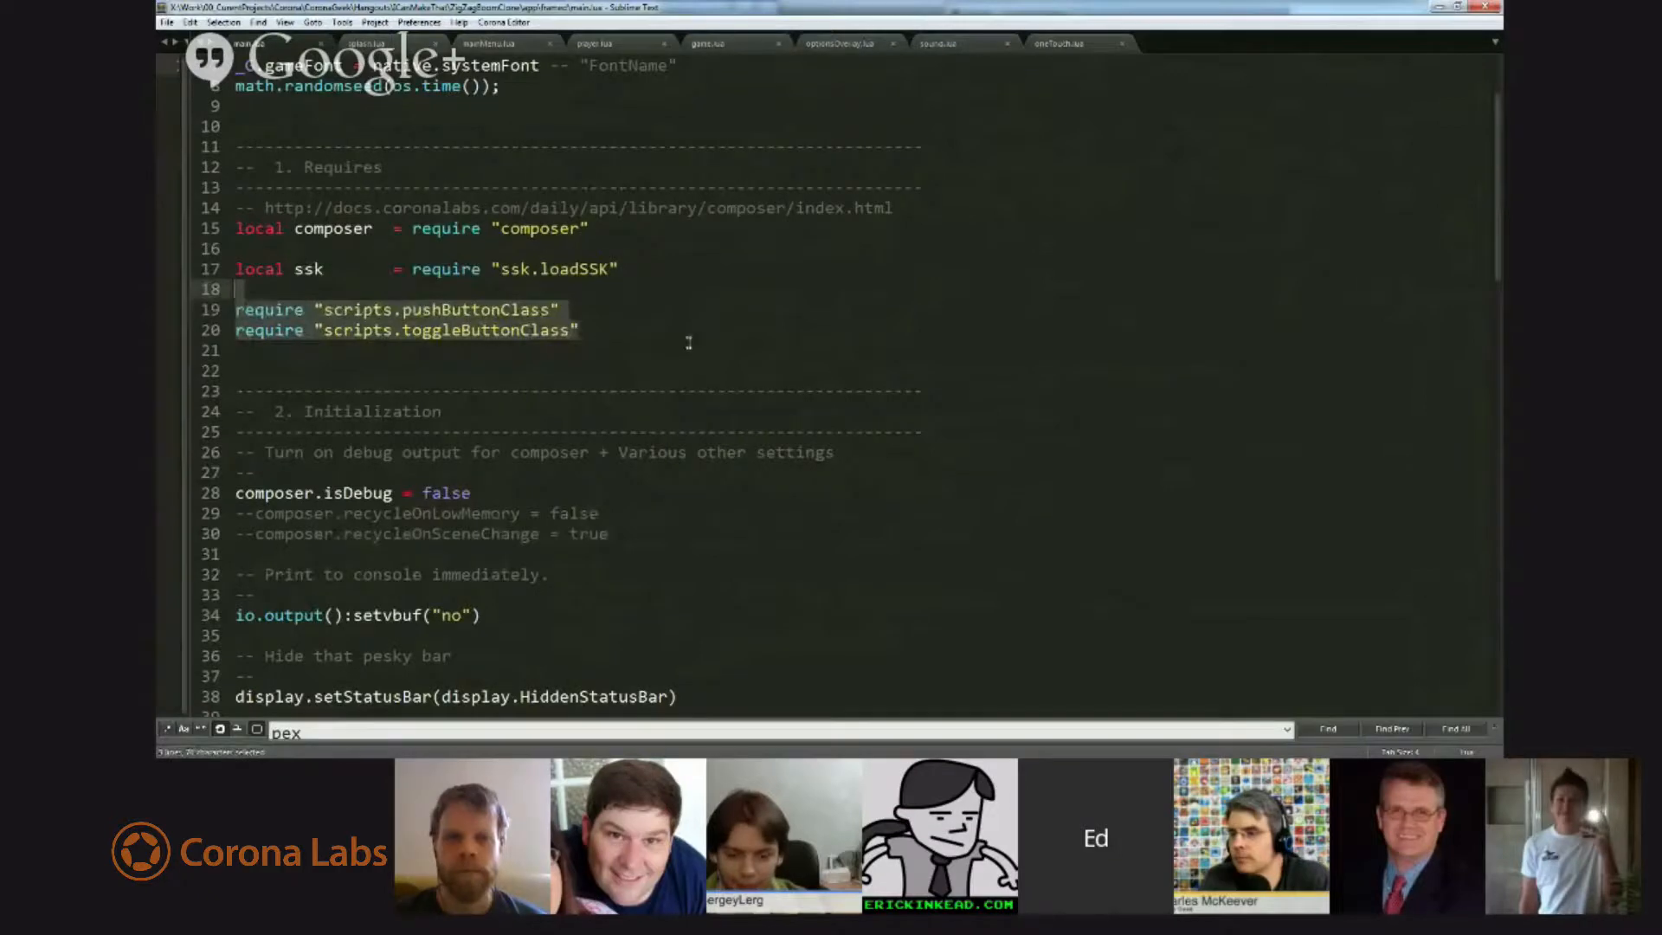
scroll(down, 3)
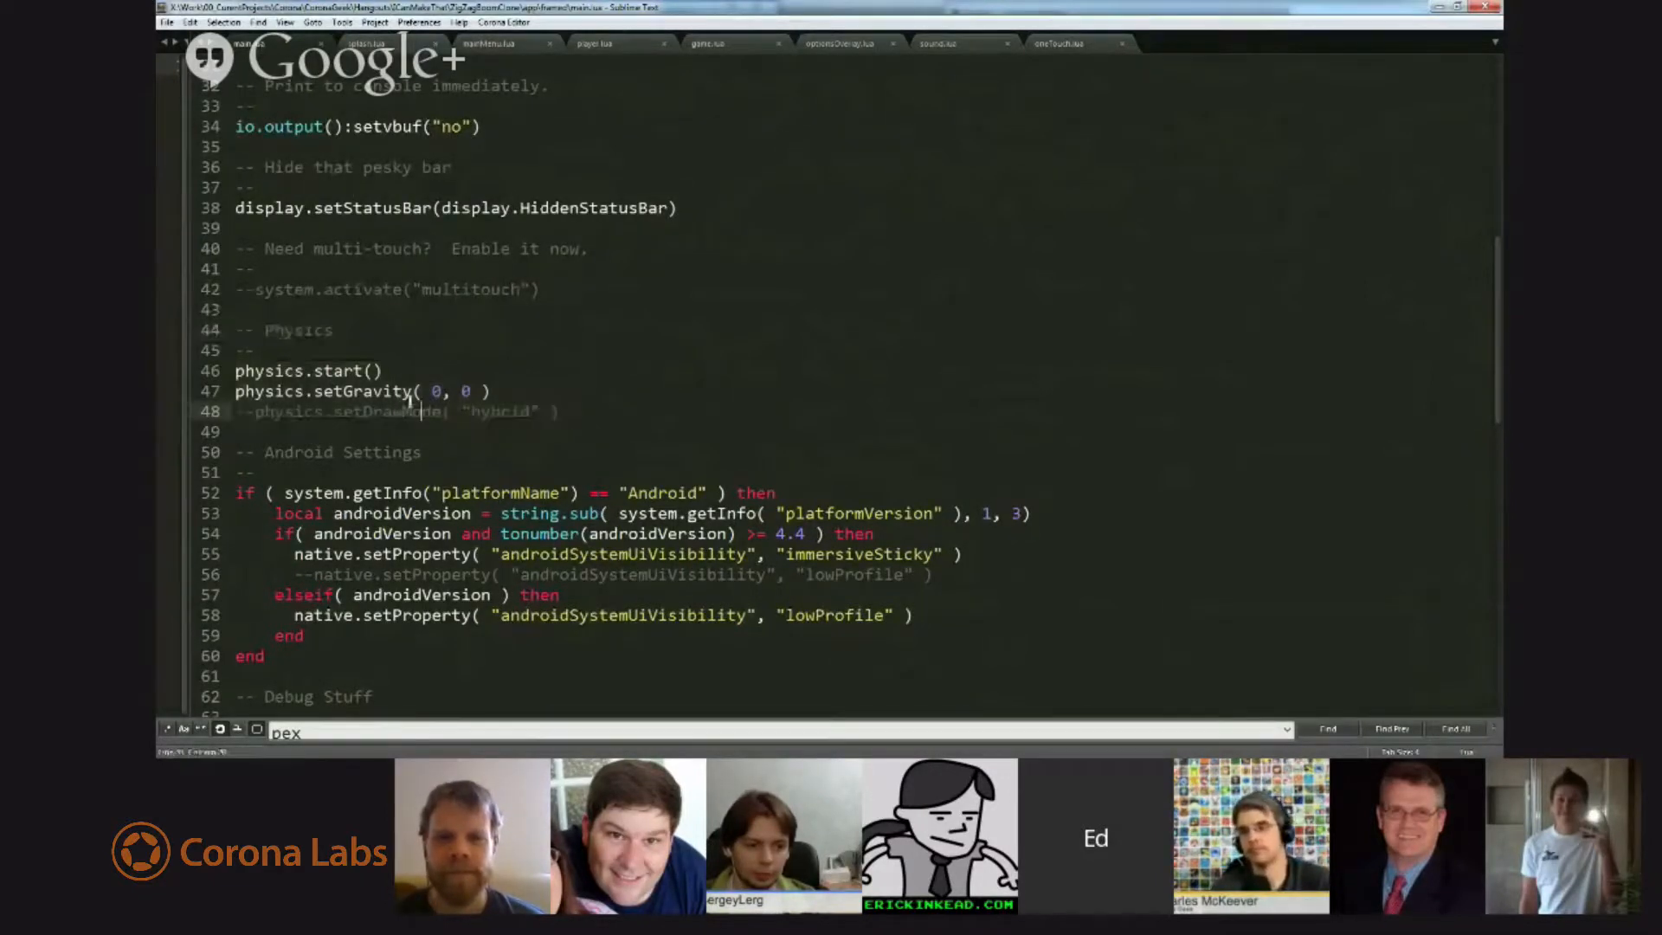
scroll(down, 3)
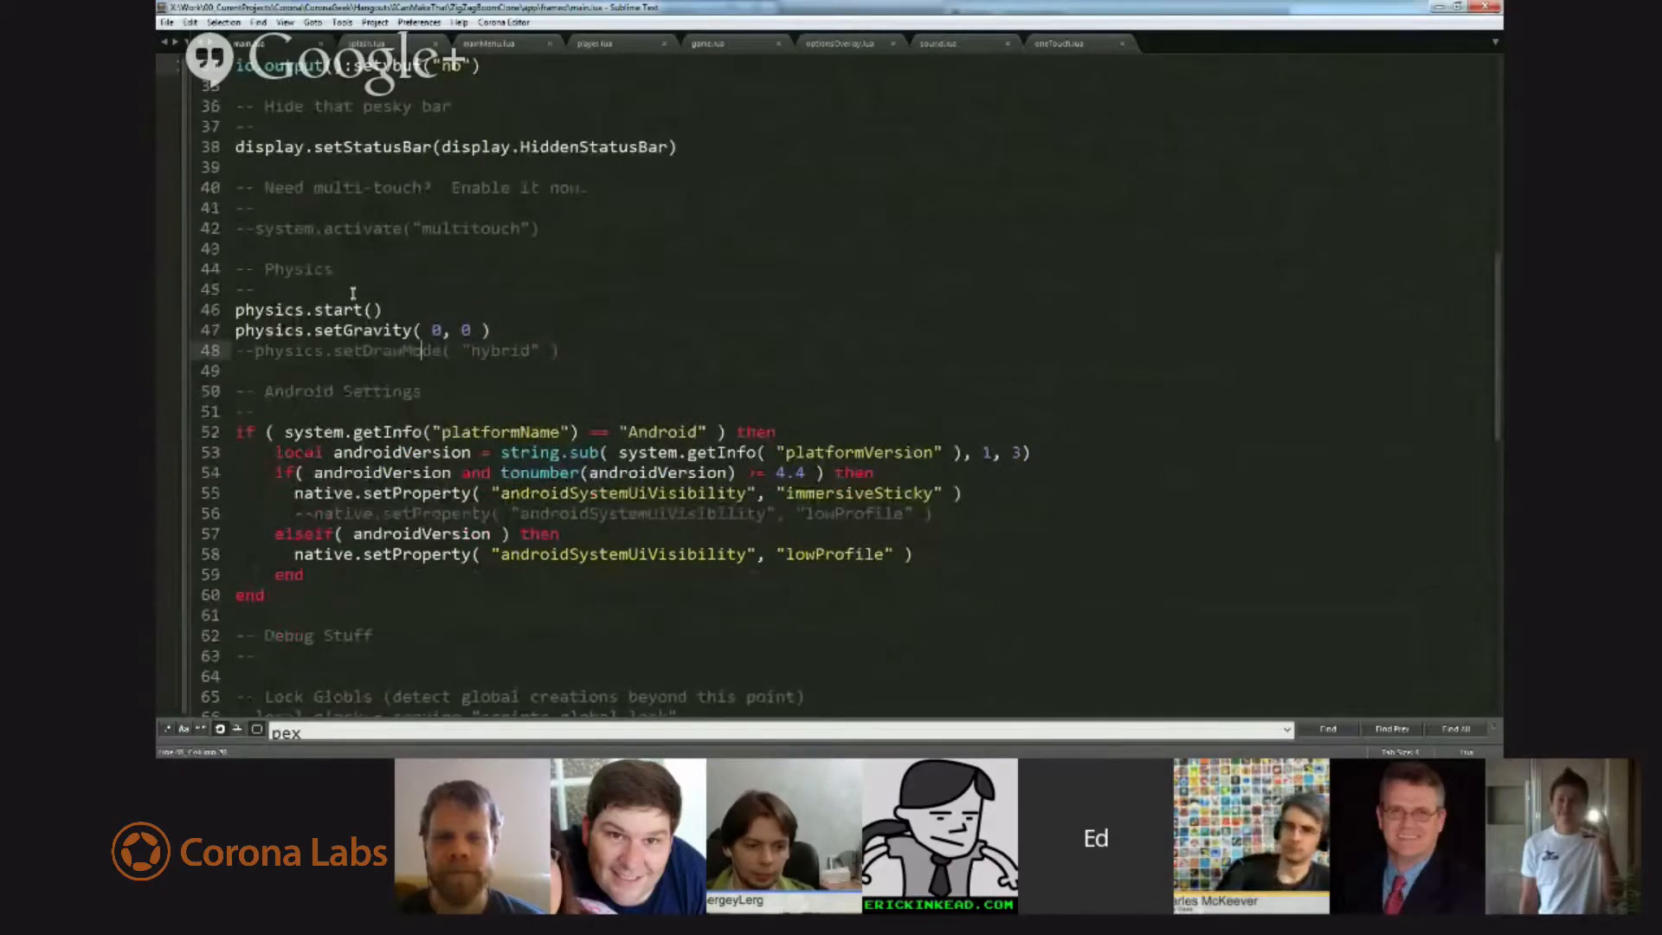
scroll(down, 3)
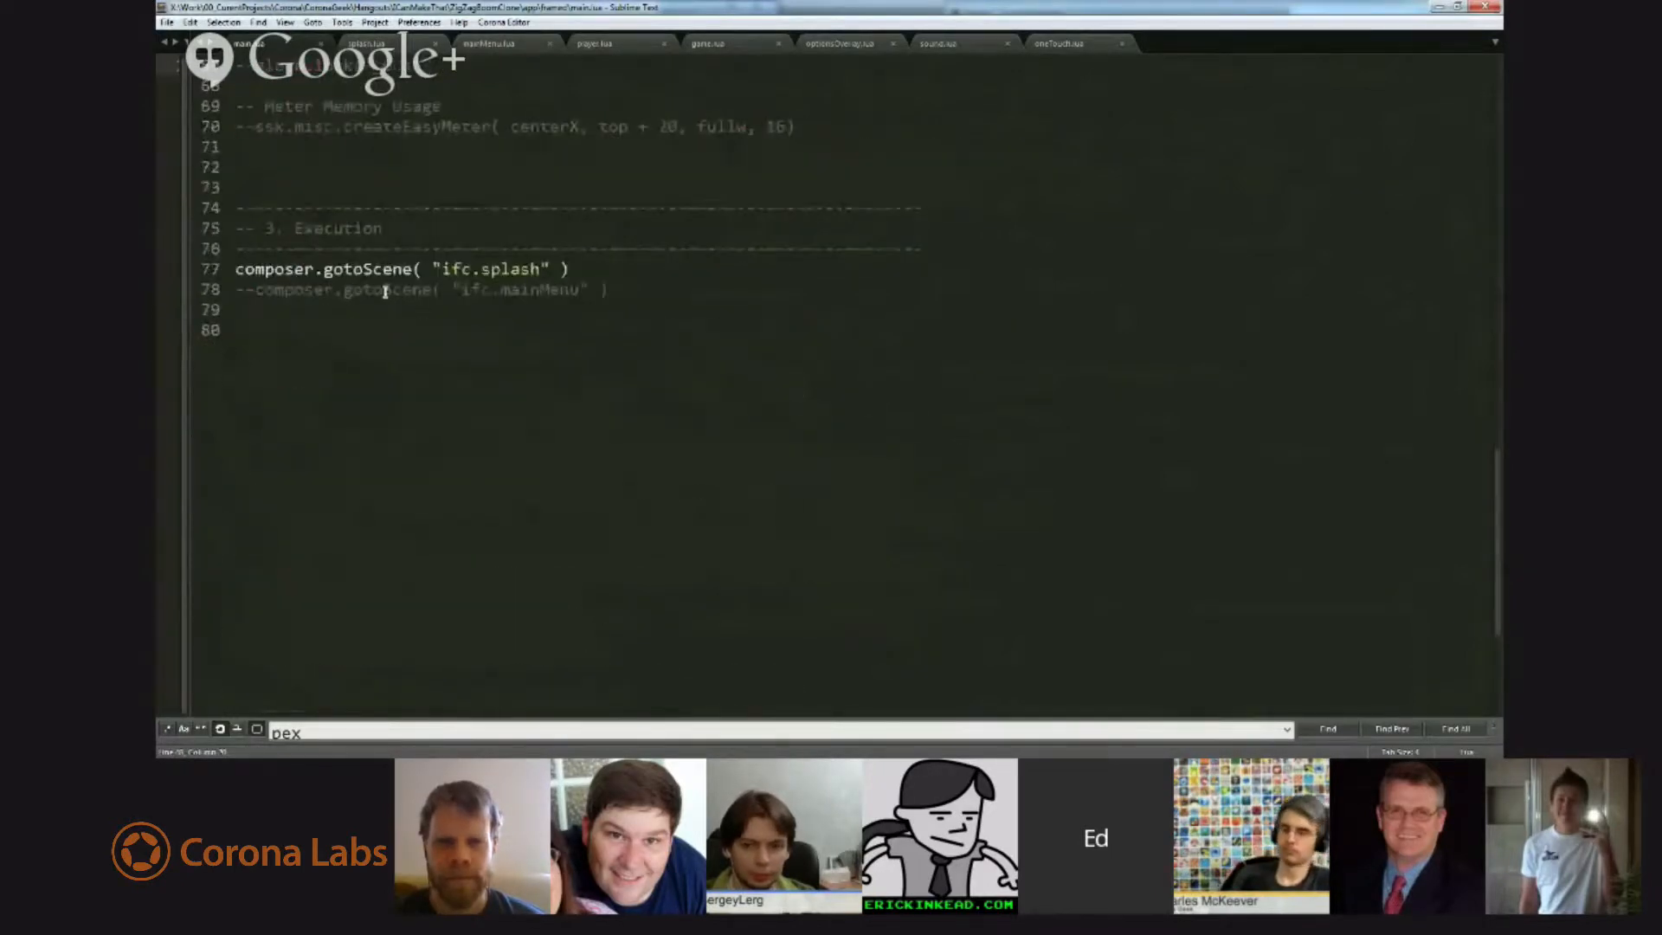